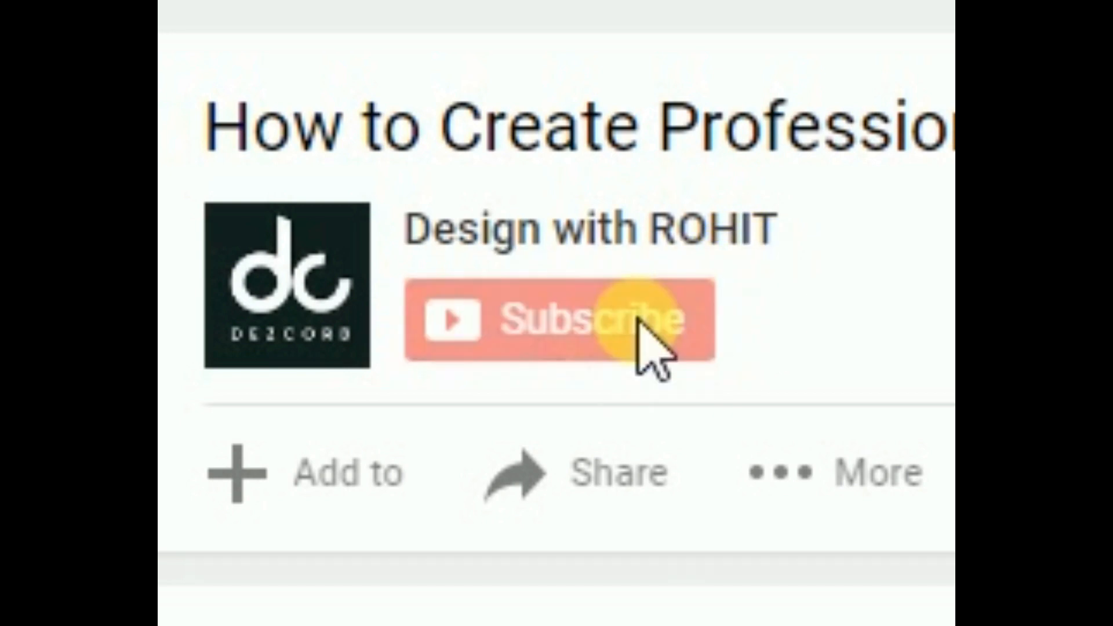
Step: Subscribe to the channel and save 'Send me all notifications' from the bell icon
{"action": "left_click", "coordinate": [560, 319]}
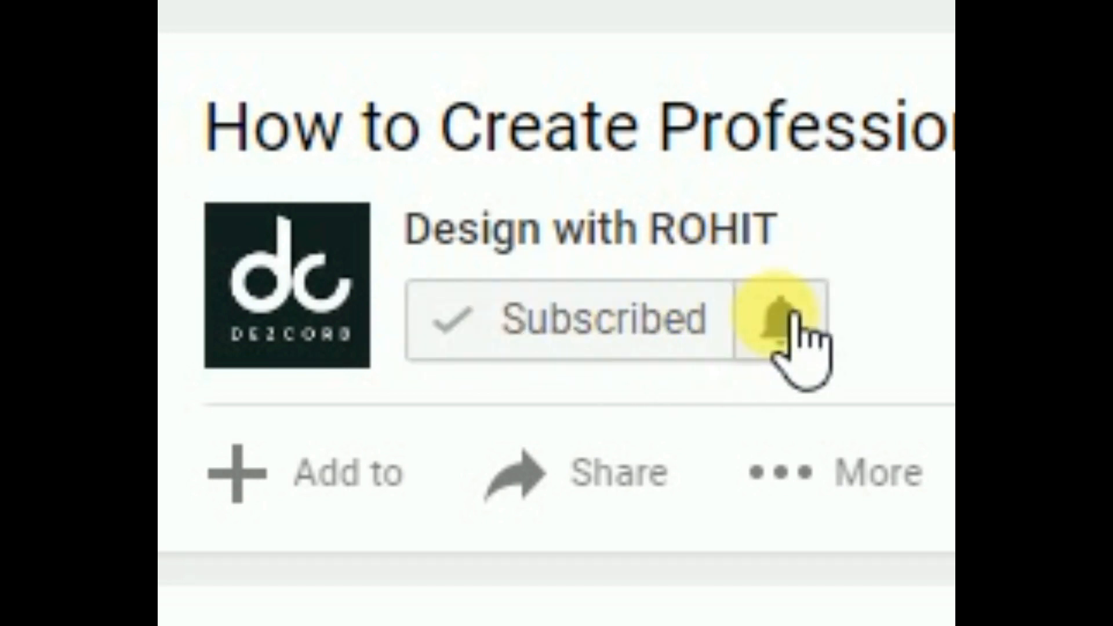
{"action": "left_click", "coordinate": [777, 316]}
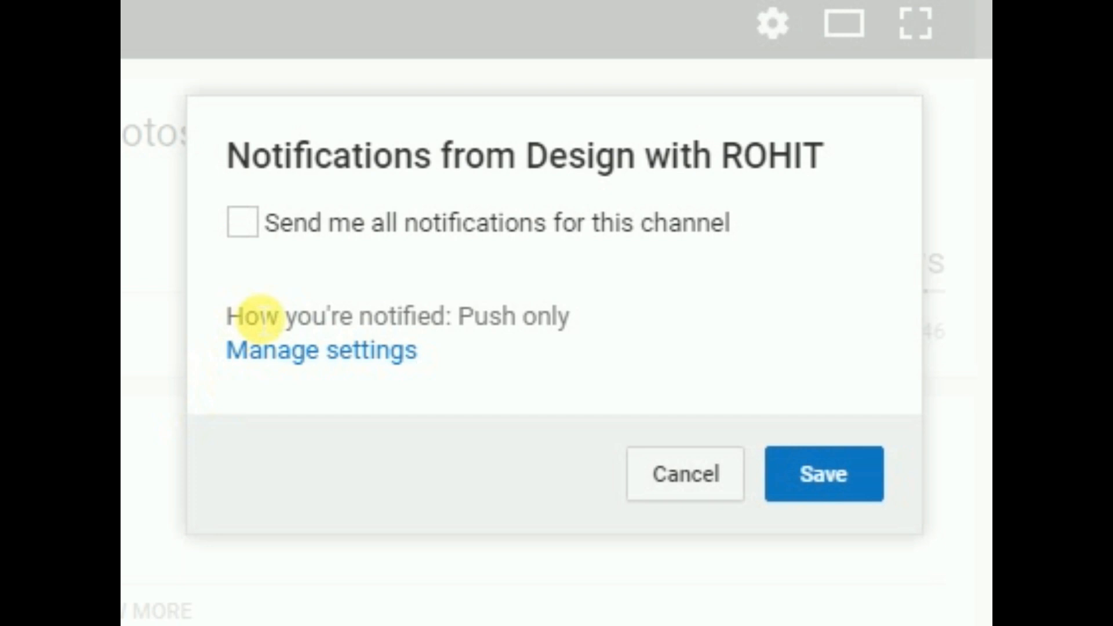
{"action": "left_click", "coordinate": [243, 222]}
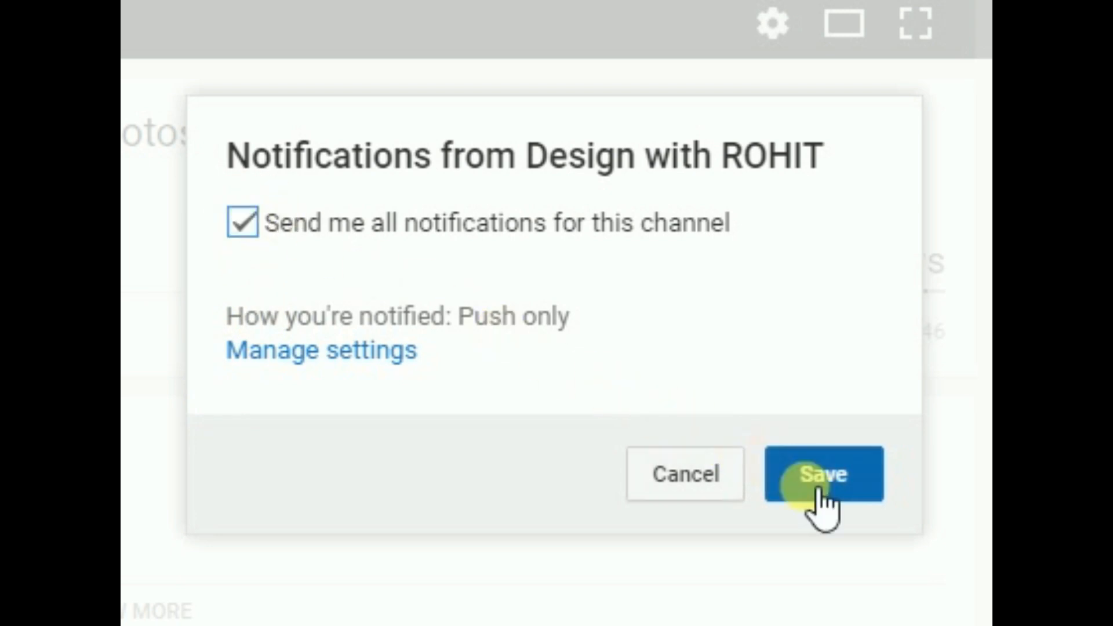
{"action": "left_click", "coordinate": [822, 474]}
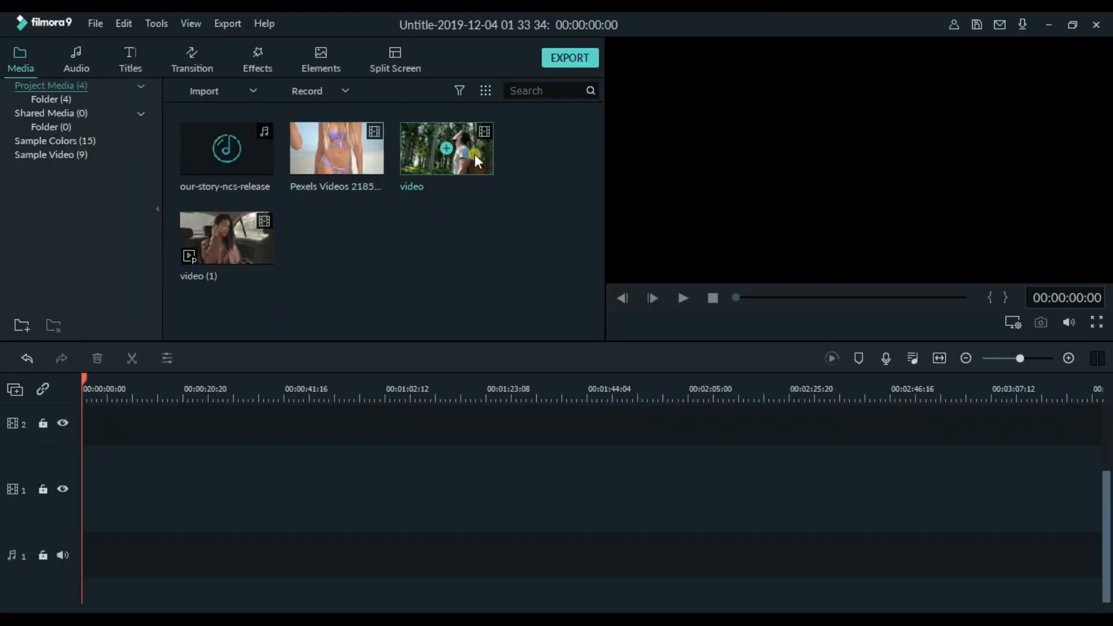
Step: Drag the forest hiker clip onto the timeline and enable Auto Enhance in its Video properties
{"action": "left_click_drag", "start_coordinate": [446, 148], "coordinate": [165, 488]}
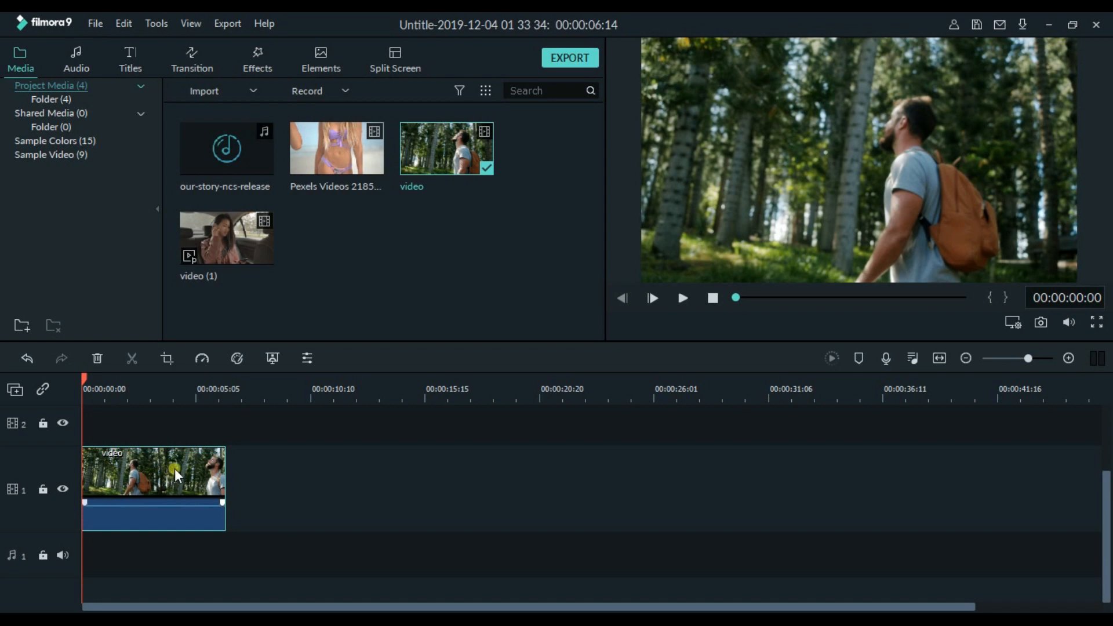
{"action": "right_click", "coordinate": [175, 472]}
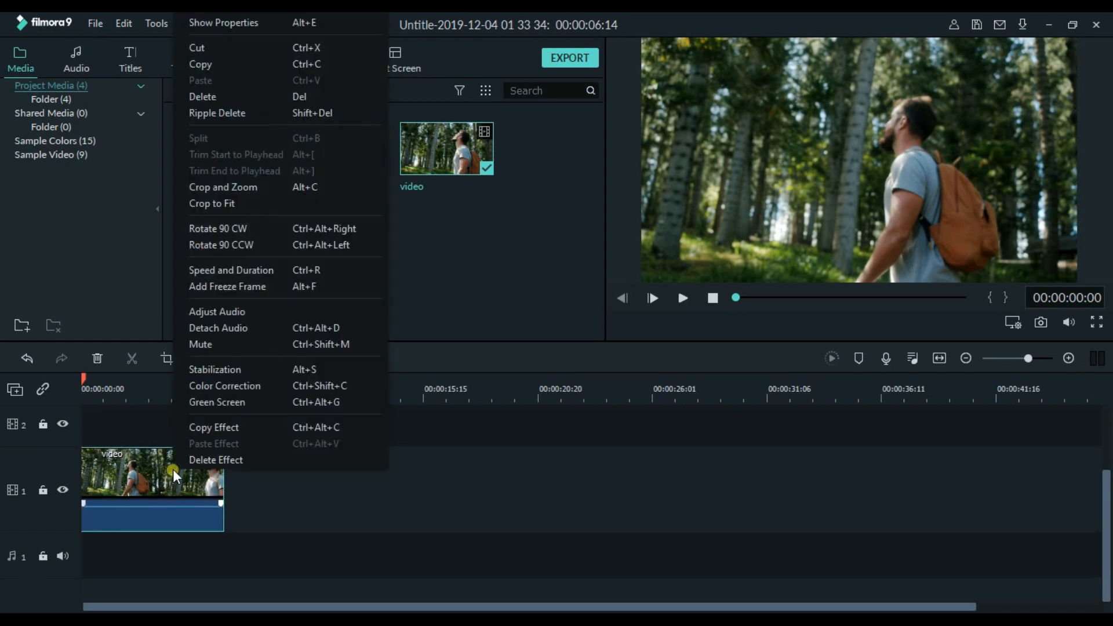
{"action": "mouse_move", "coordinate": [224, 22]}
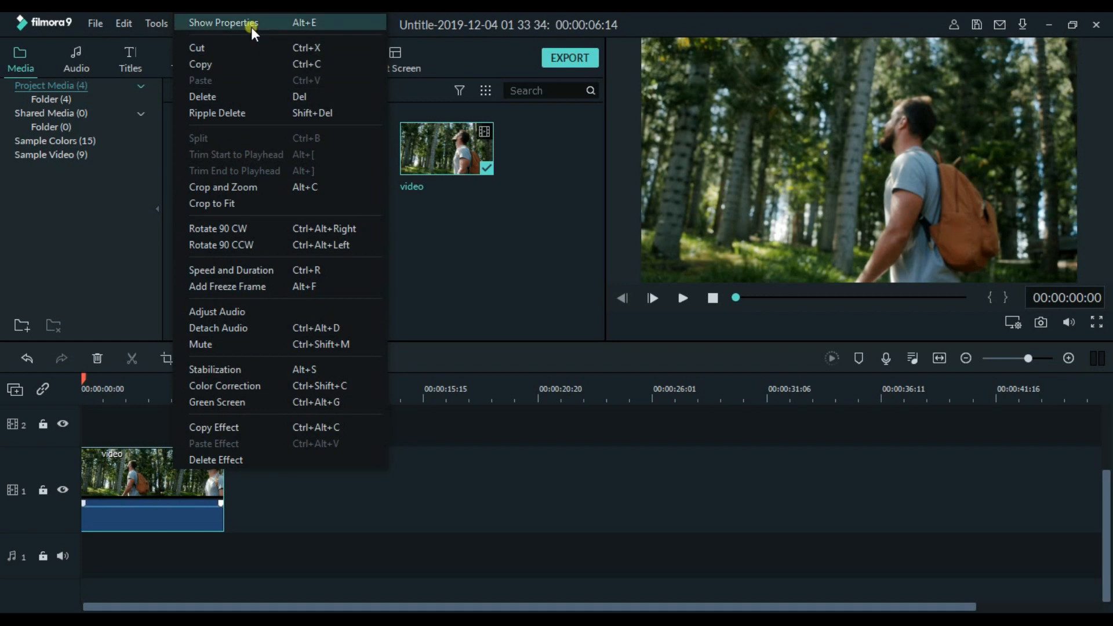
{"action": "left_click", "coordinate": [223, 22]}
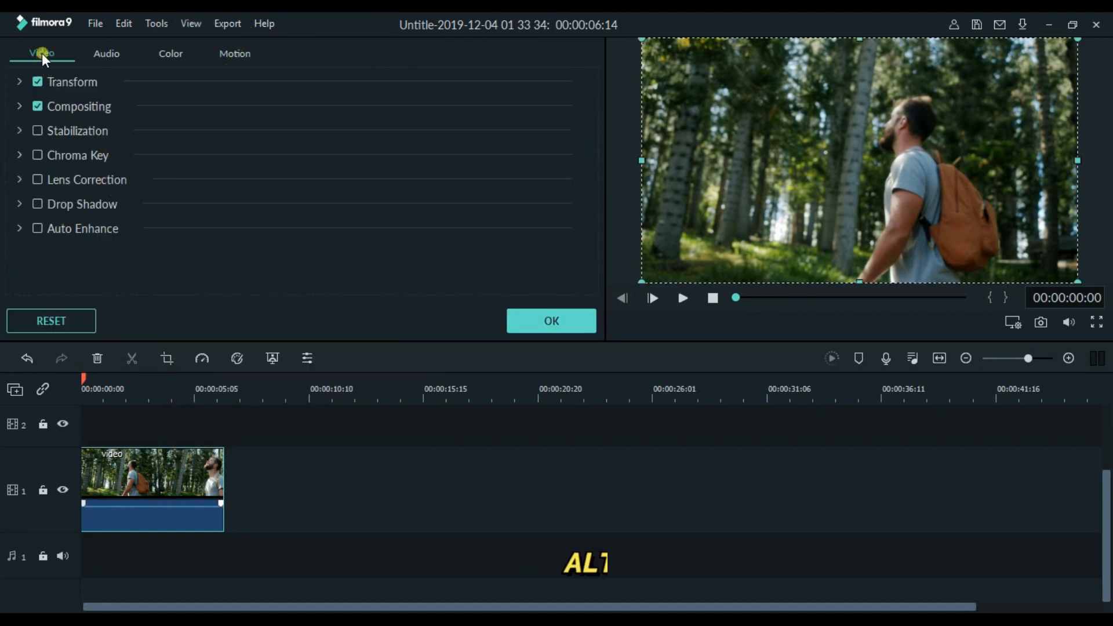
{"action": "left_click", "coordinate": [37, 229]}
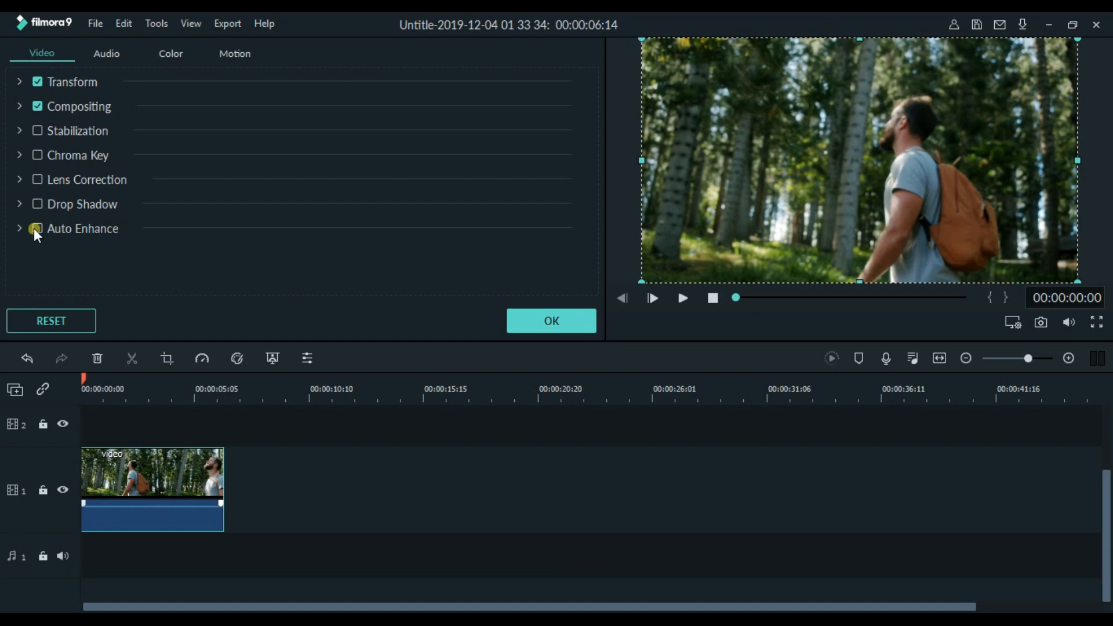
{"action": "left_click", "coordinate": [36, 227]}
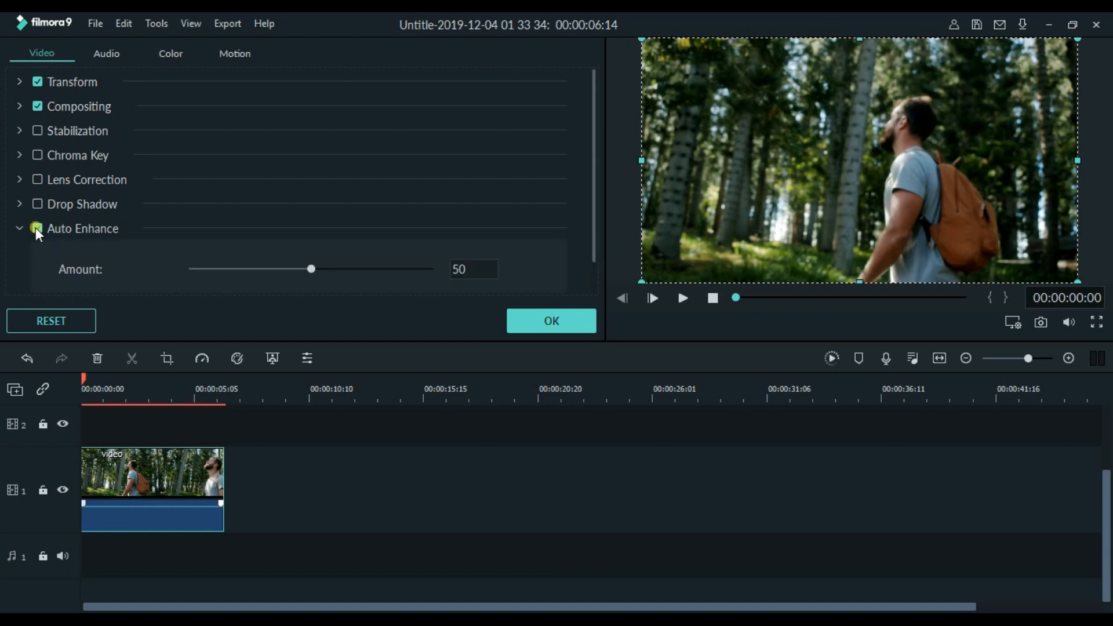
{"action": "left_click", "coordinate": [37, 228]}
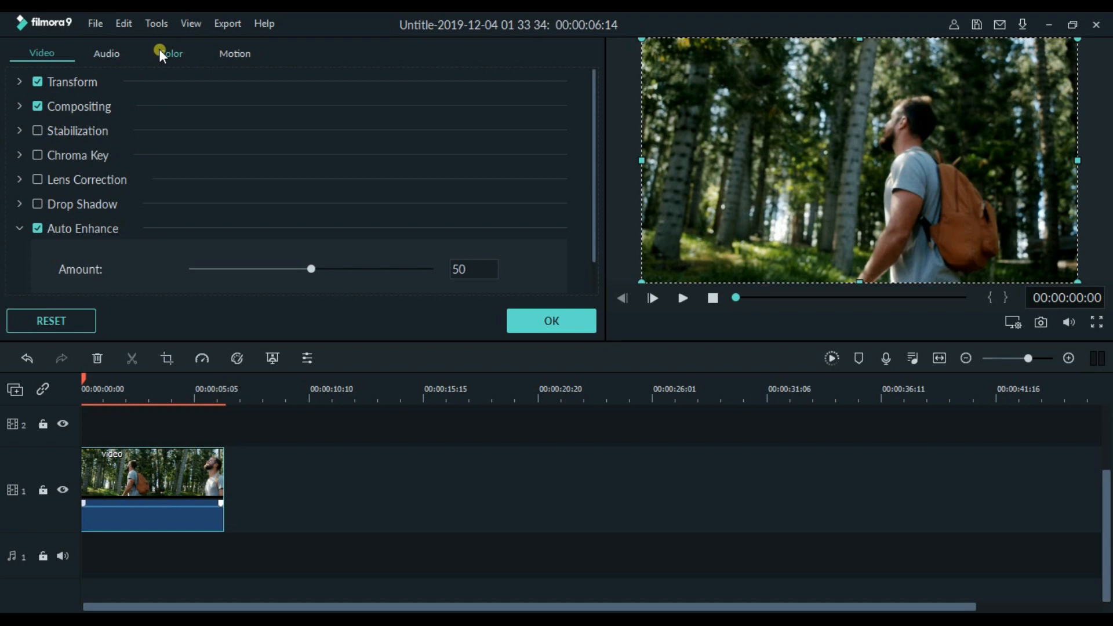
Step: Apply the Sparta 300 3D LUT to the forest clip in its Color settings
{"action": "left_click", "coordinate": [169, 53]}
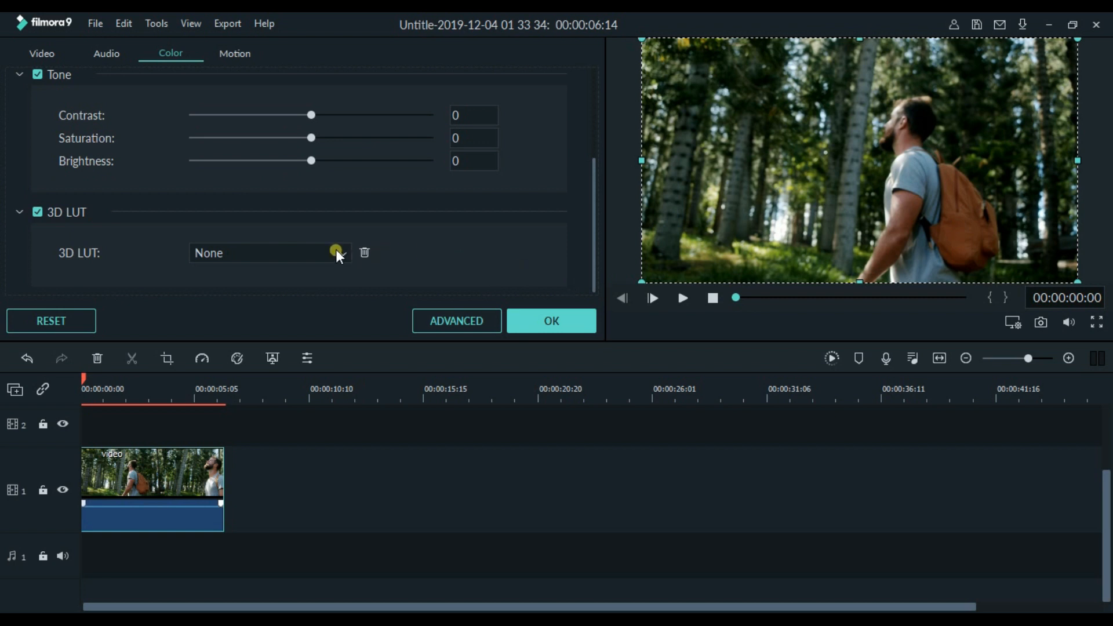
{"action": "left_click", "coordinate": [266, 253]}
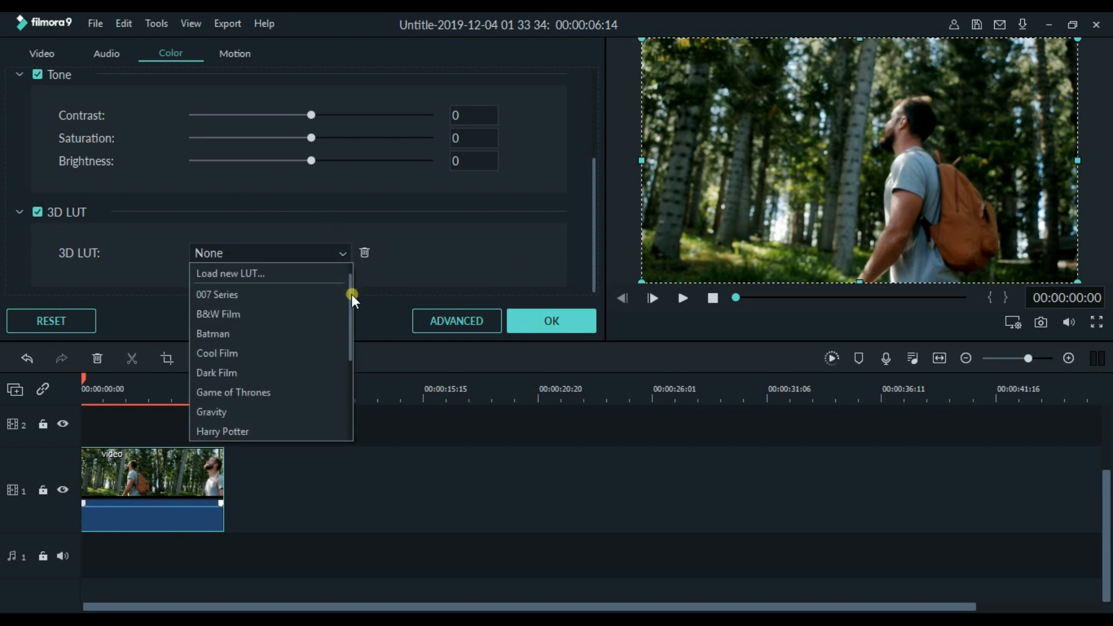
{"action": "scroll", "scroll_direction": "down", "scroll_amount": 3}
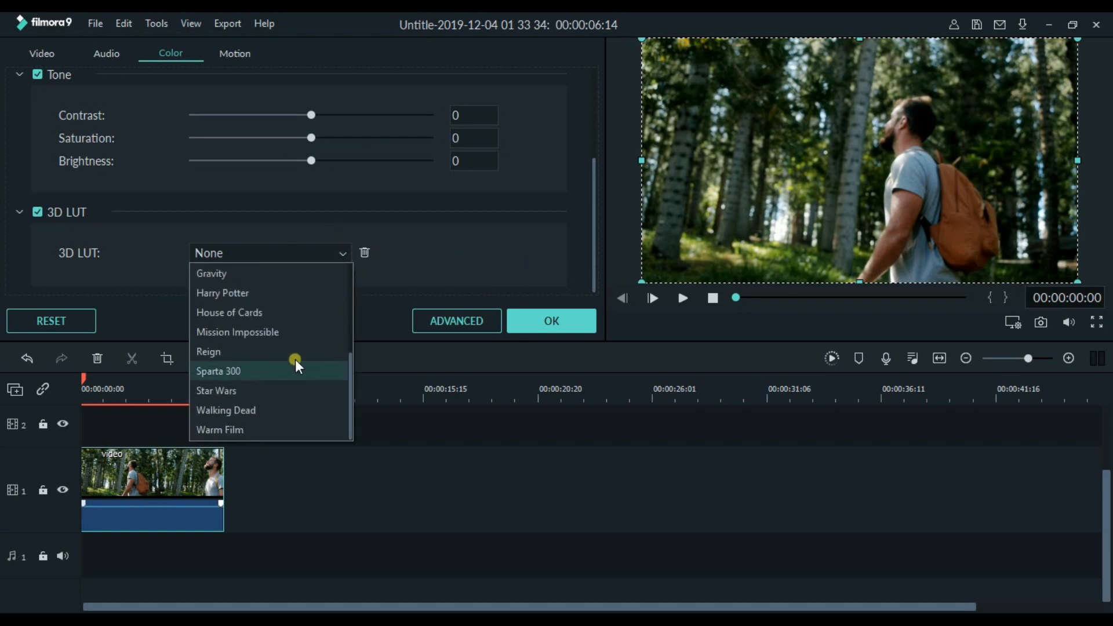
{"action": "left_click", "coordinate": [218, 370]}
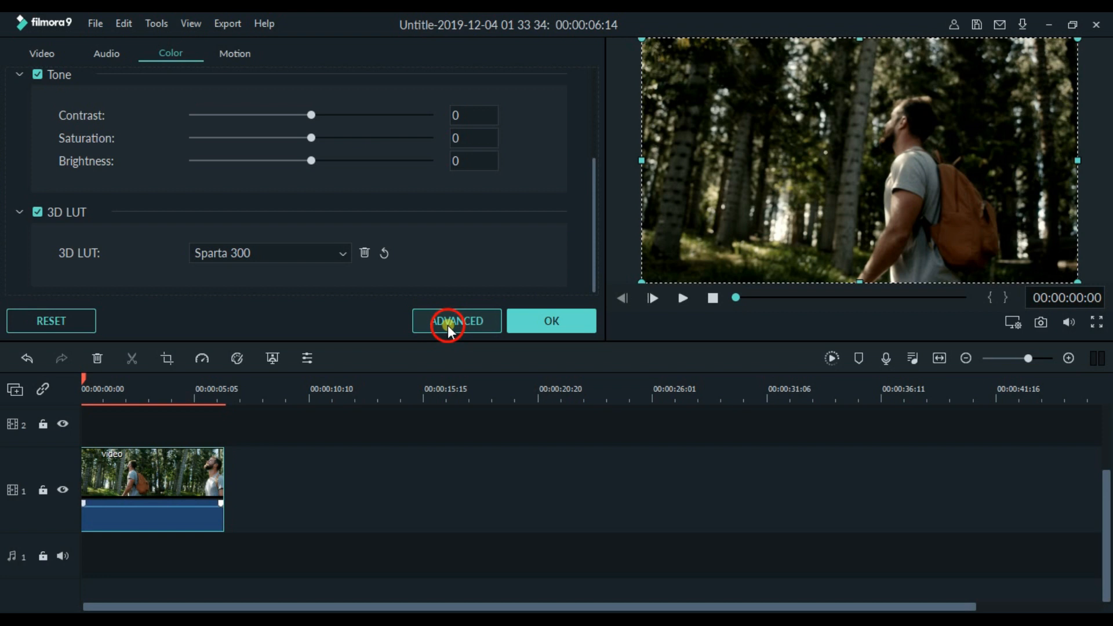
Step: In Advanced Color Correction, warm the forest clip's white balance temperature
{"action": "left_click", "coordinate": [455, 321]}
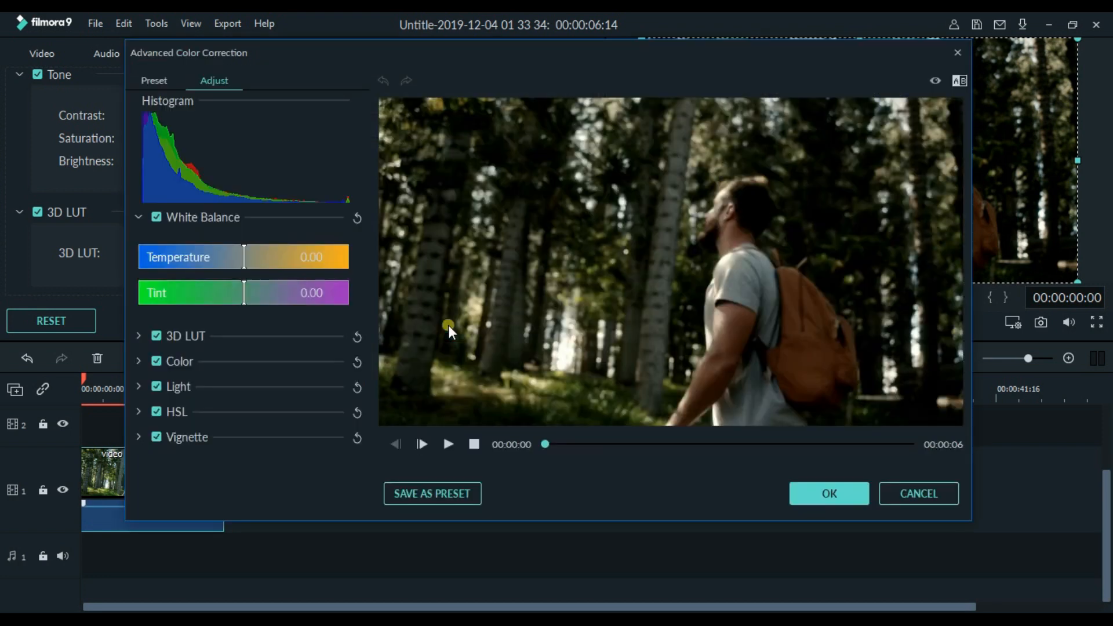
{"action": "mouse_move", "coordinate": [244, 262]}
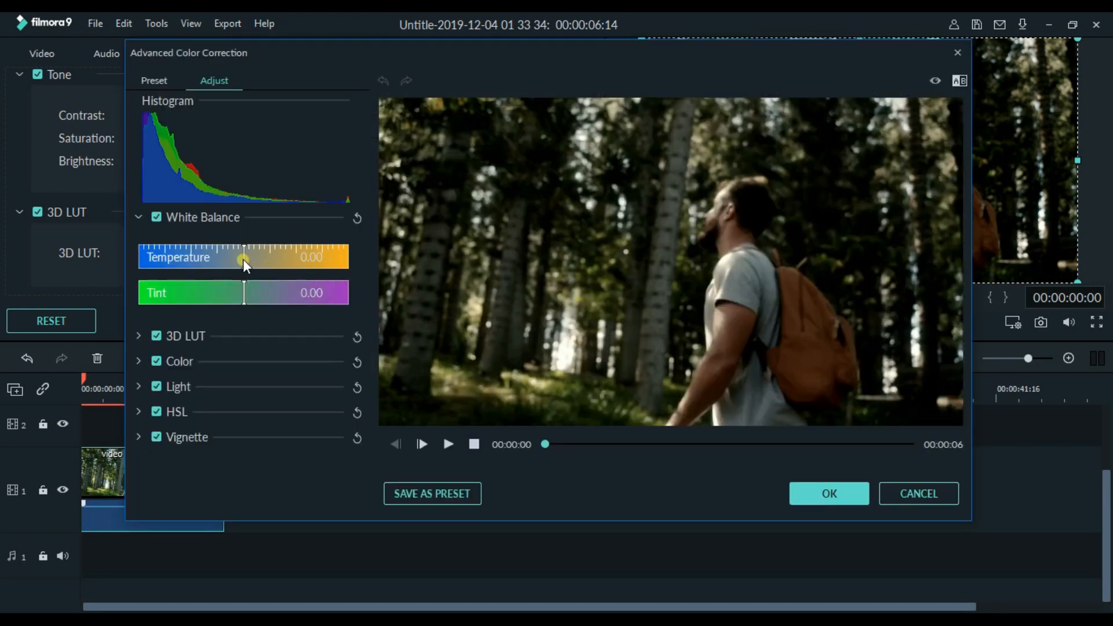
{"action": "left_click_drag", "start_coordinate": [244, 259], "coordinate": [297, 268]}
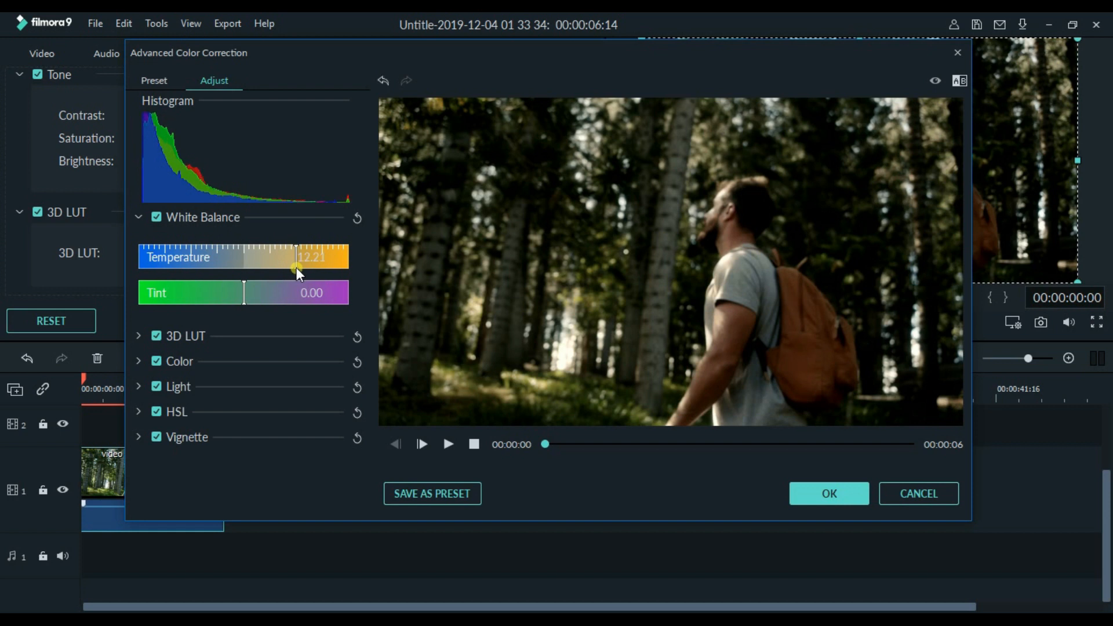
{"action": "left_click_drag", "start_coordinate": [297, 268], "coordinate": [292, 277]}
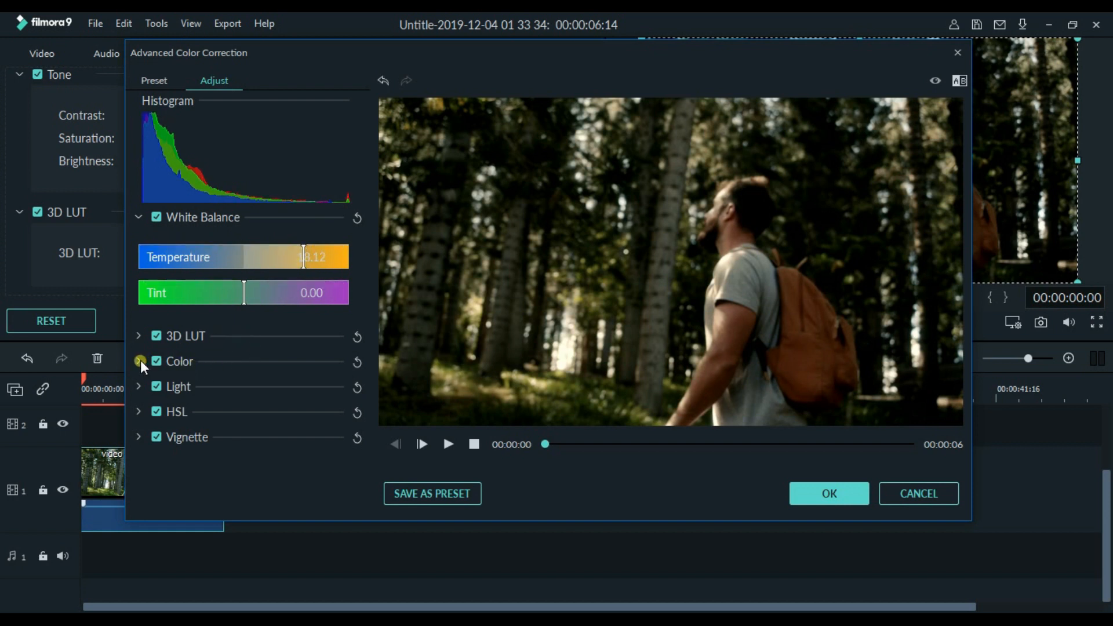
{"action": "left_click", "coordinate": [139, 361]}
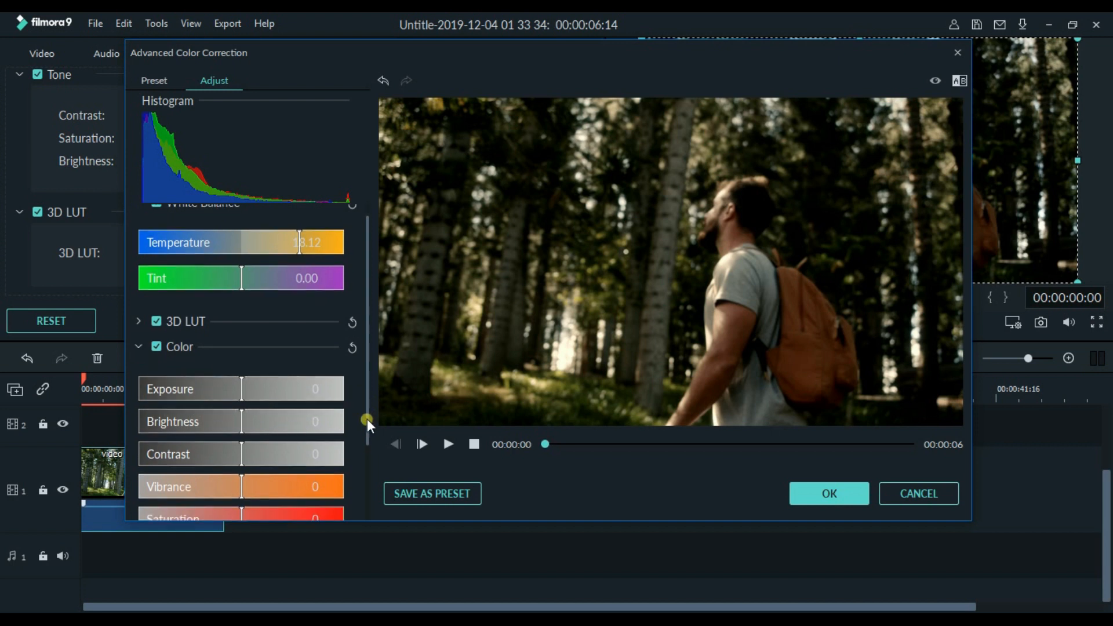
{"action": "scroll", "scroll_direction": "down", "scroll_amount": 3}
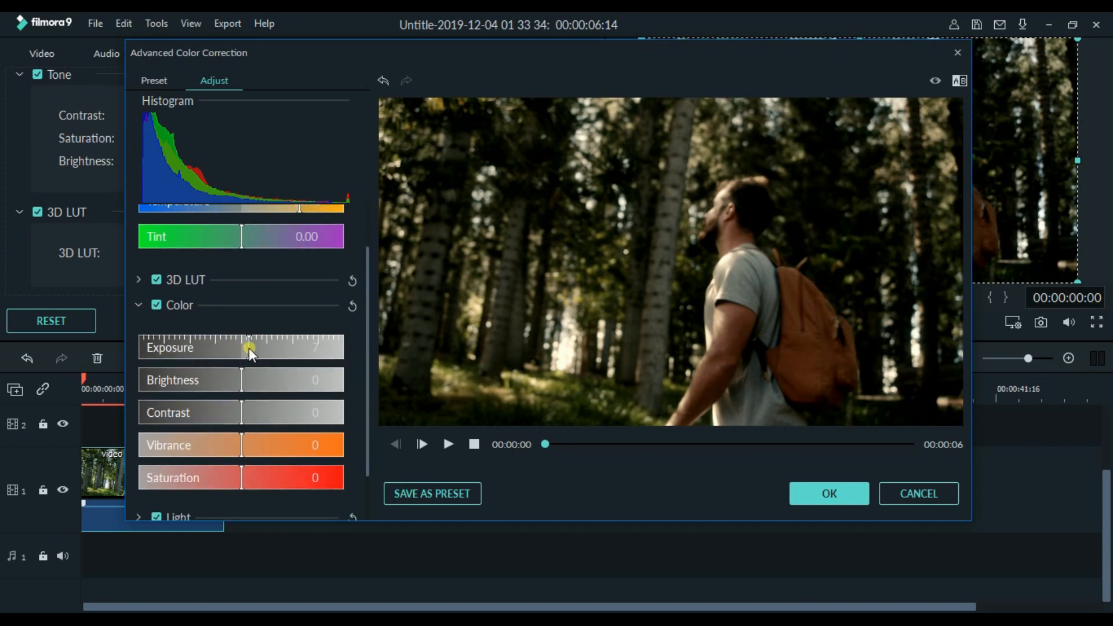
Step: Set exposure 34, contrast 17, saturation about 27 and vibrance 30, then apply the correction
{"action": "left_click_drag", "start_coordinate": [248, 353], "coordinate": [272, 354]}
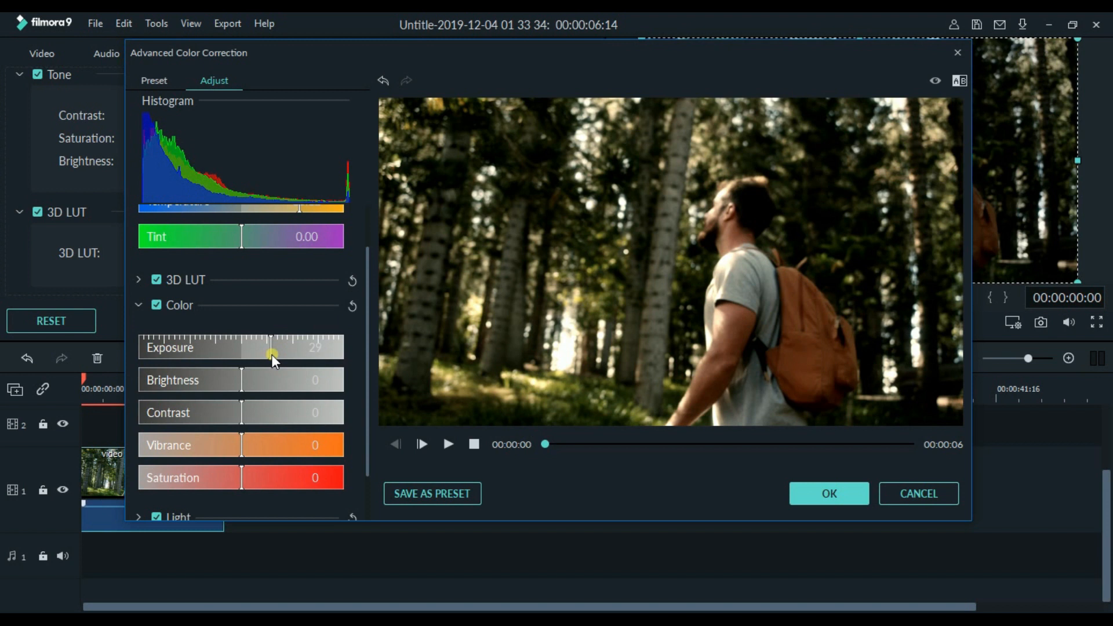
{"action": "left_click_drag", "start_coordinate": [273, 348], "coordinate": [277, 347]}
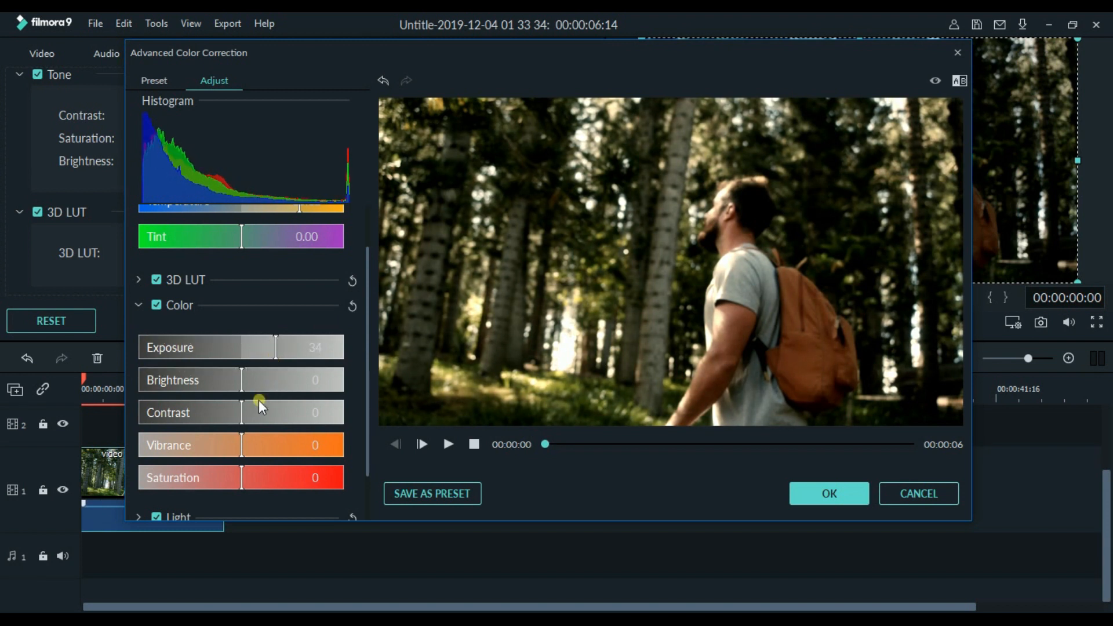
{"action": "left_click_drag", "start_coordinate": [241, 417], "coordinate": [254, 417]}
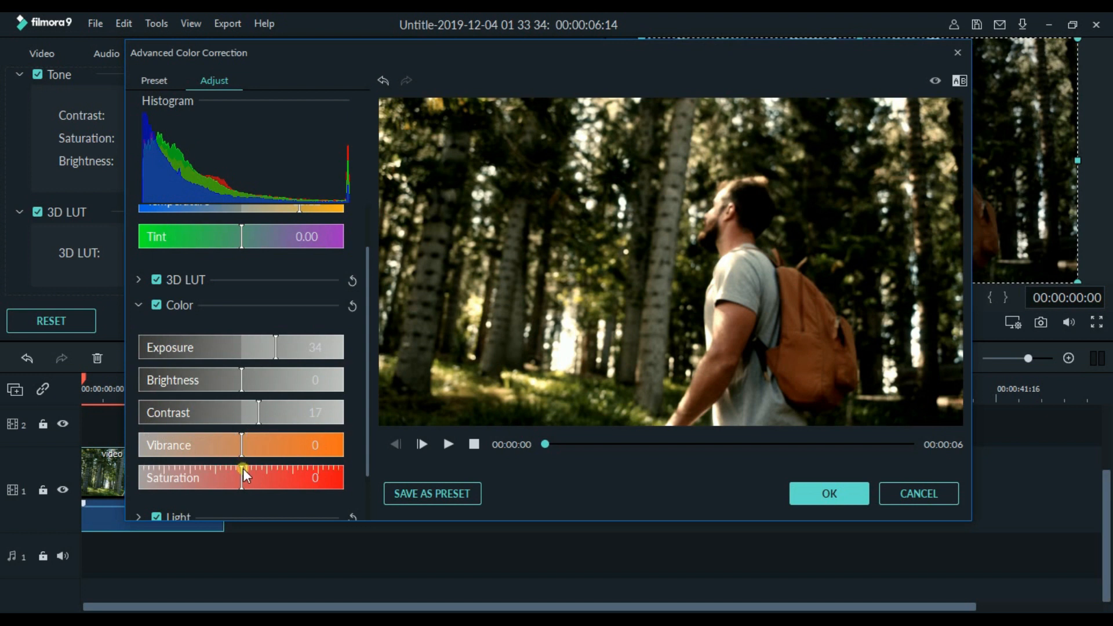
{"action": "left_click_drag", "start_coordinate": [241, 472], "coordinate": [270, 471]}
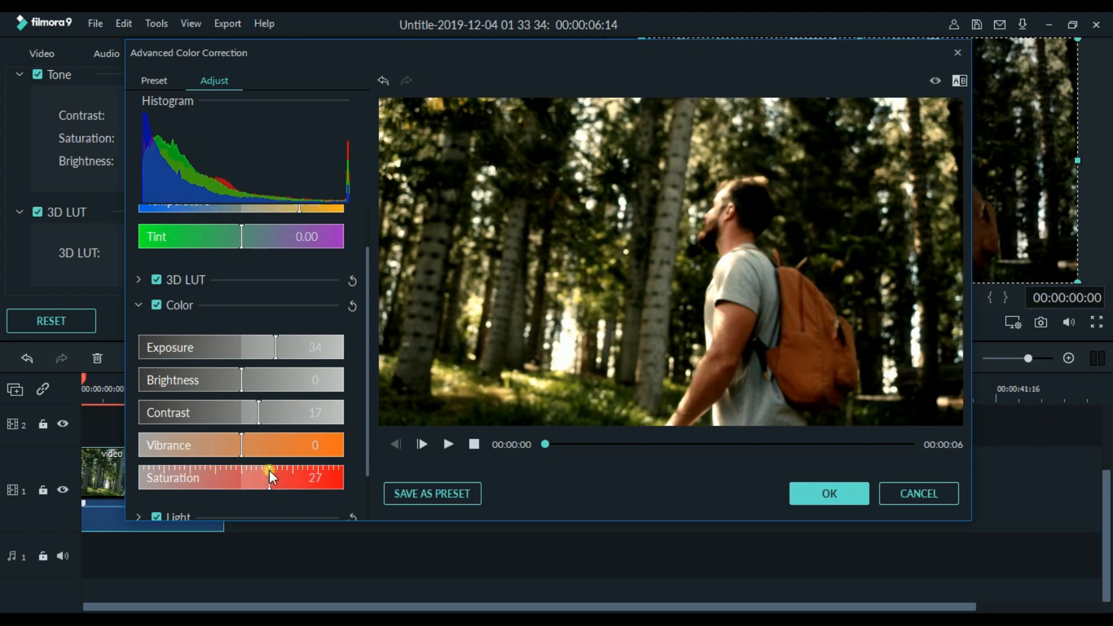
{"action": "left_click_drag", "start_coordinate": [241, 445], "coordinate": [266, 445]}
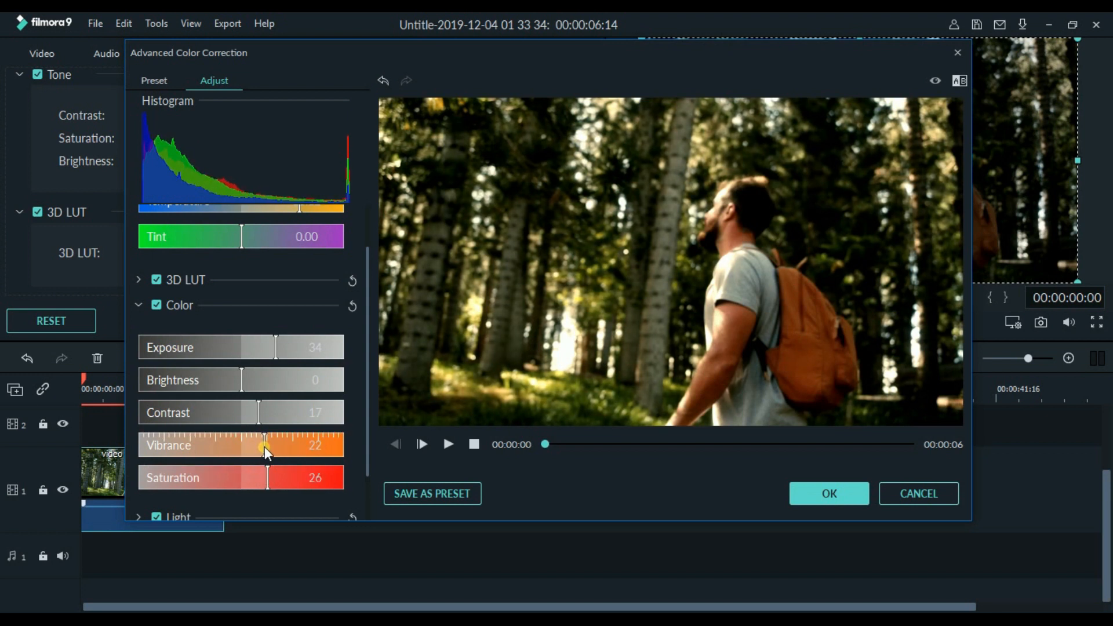
{"action": "left_click_drag", "start_coordinate": [265, 445], "coordinate": [269, 445]}
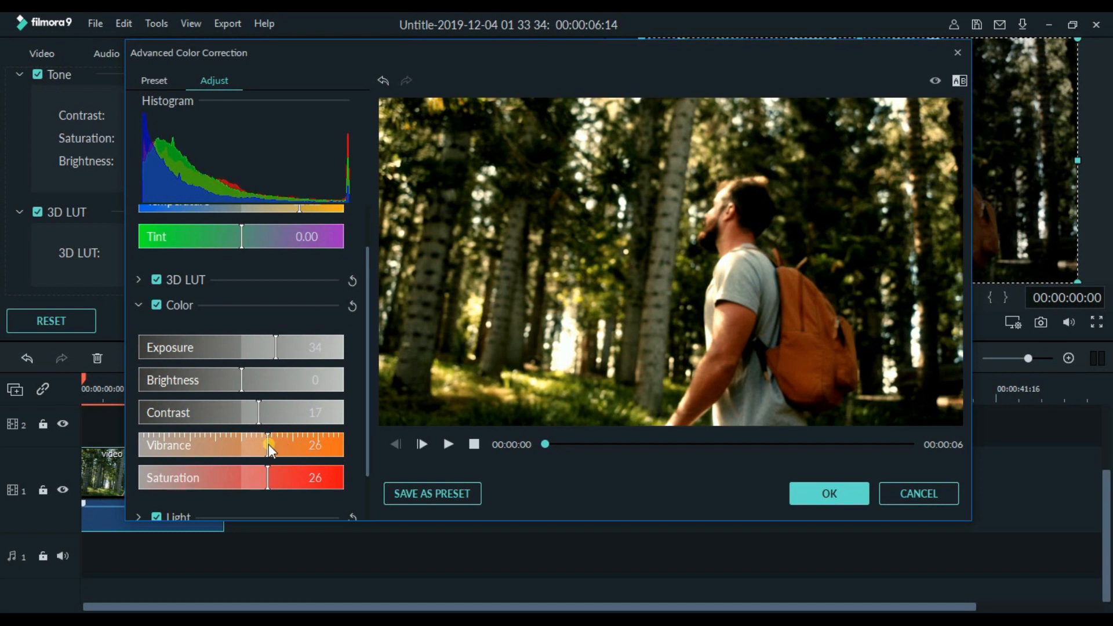
{"action": "left_click_drag", "start_coordinate": [268, 445], "coordinate": [281, 445]}
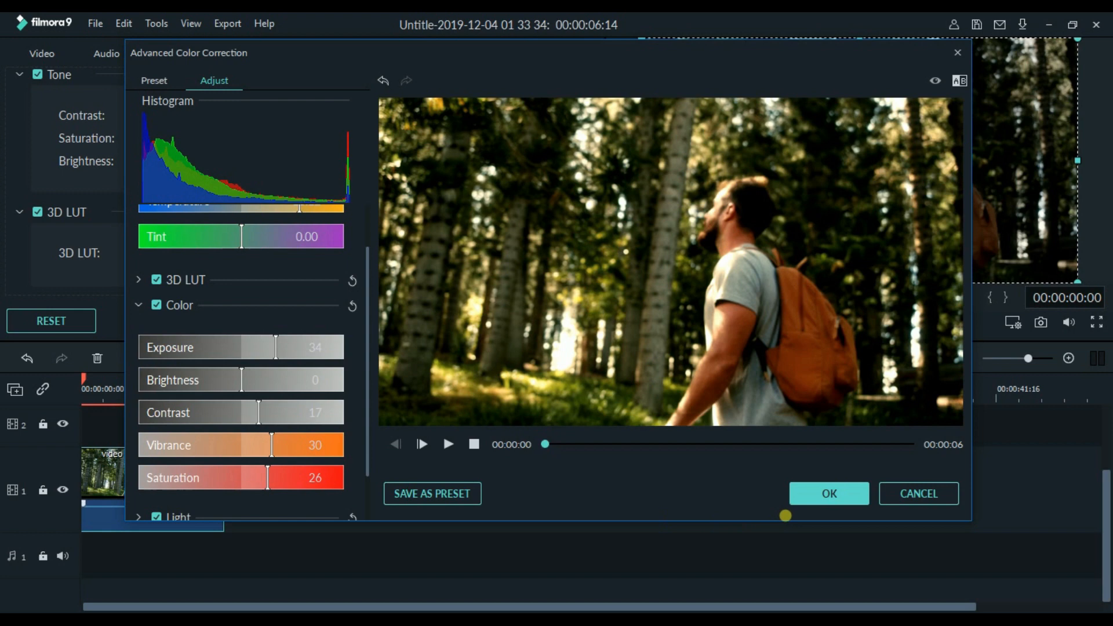
{"action": "left_click", "coordinate": [828, 493]}
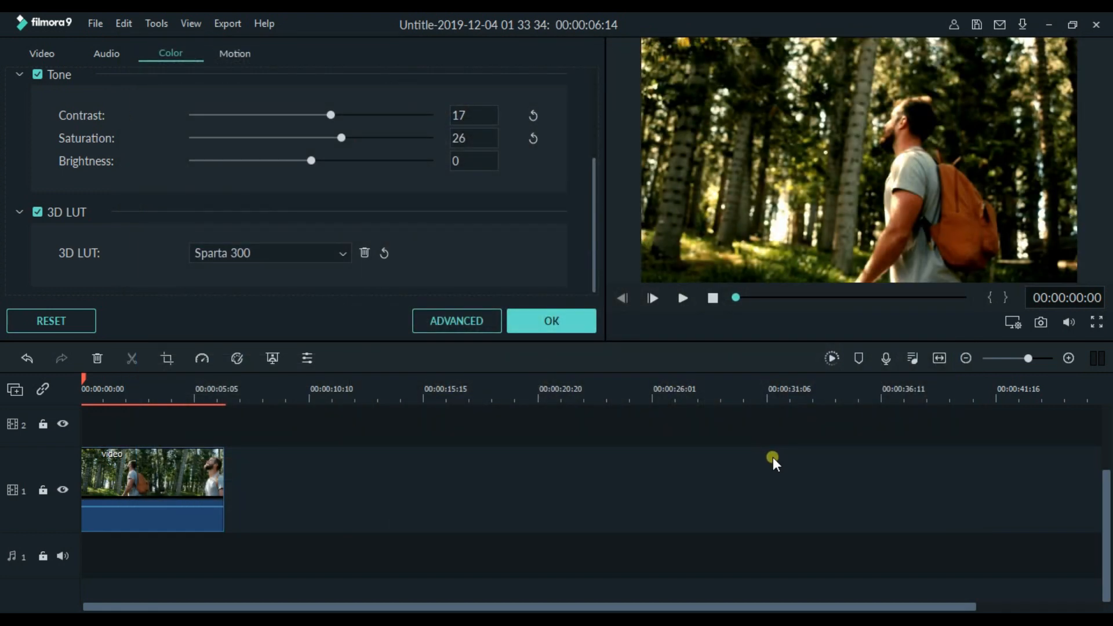
{"action": "mouse_move", "coordinate": [512, 348]}
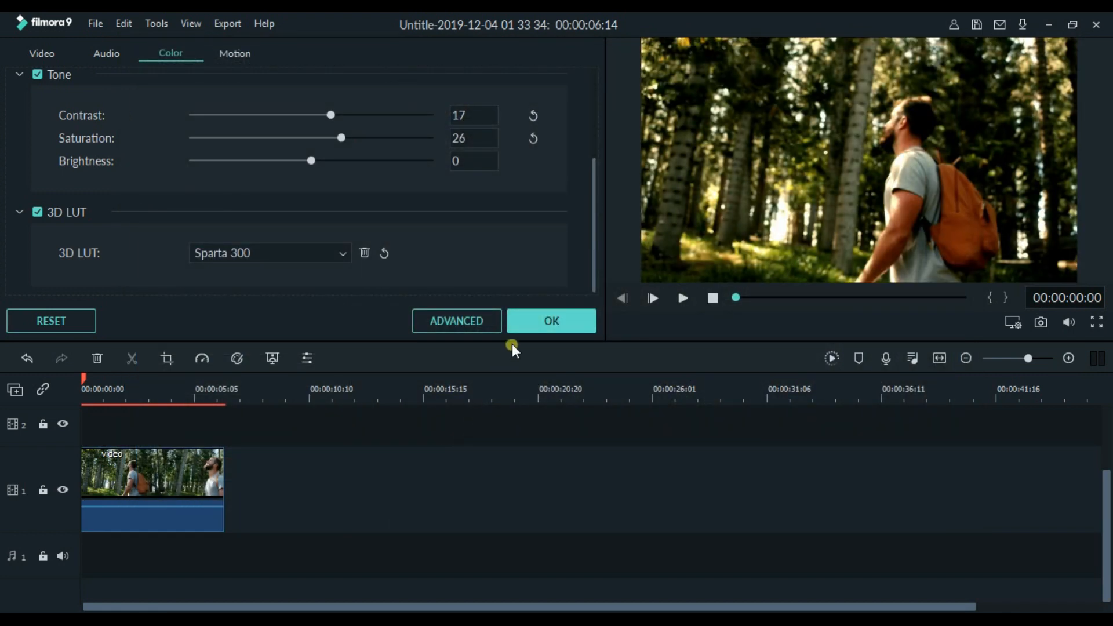
Step: Confirm the forest grade and add the Cinematic Flares 3 lens flare overlay to track 2
{"action": "left_click", "coordinate": [550, 320]}
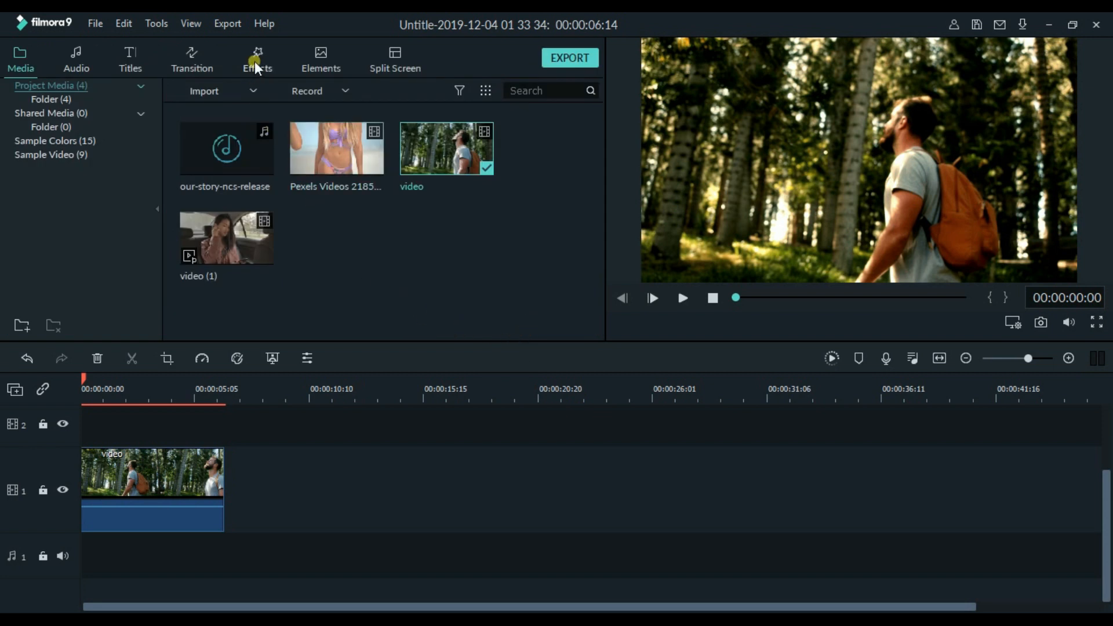
{"action": "left_click", "coordinate": [257, 58]}
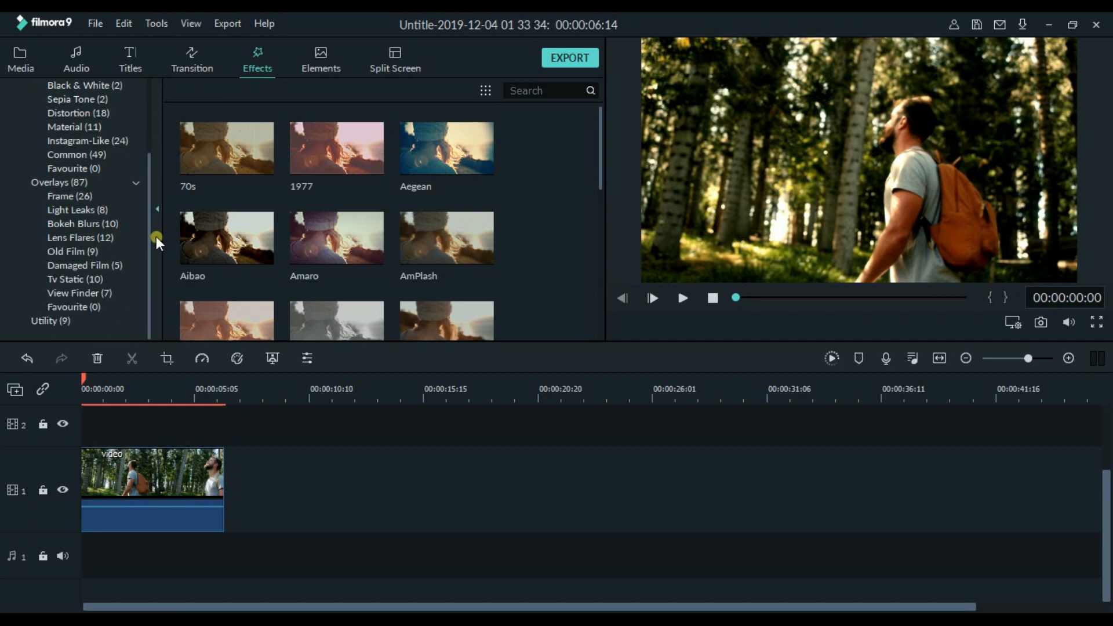
{"action": "left_click", "coordinate": [79, 237]}
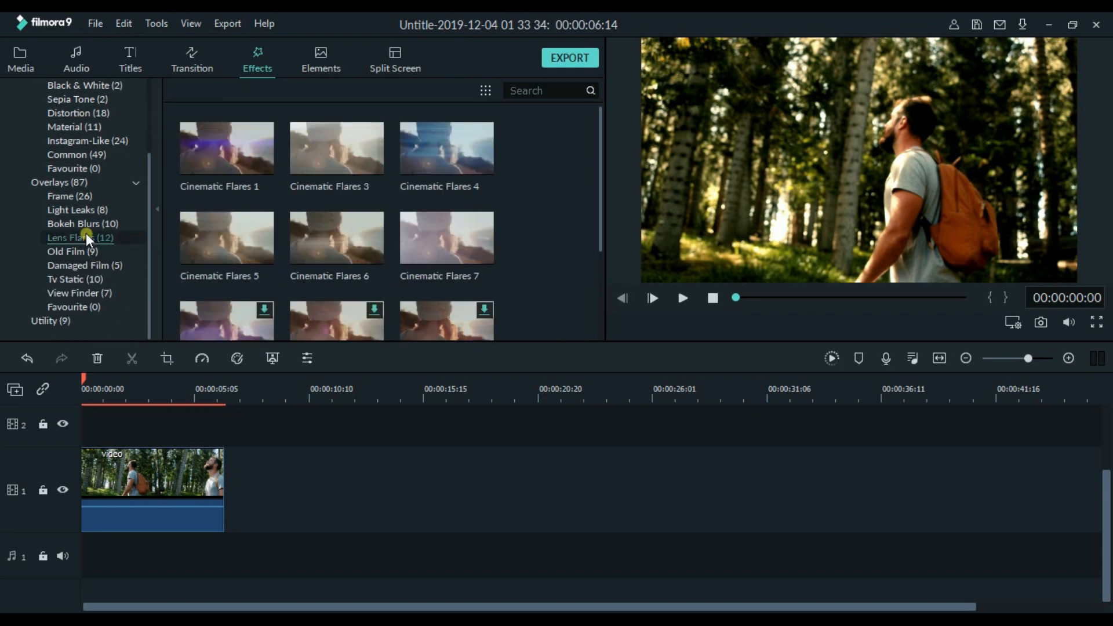
{"action": "mouse_move", "coordinate": [595, 241]}
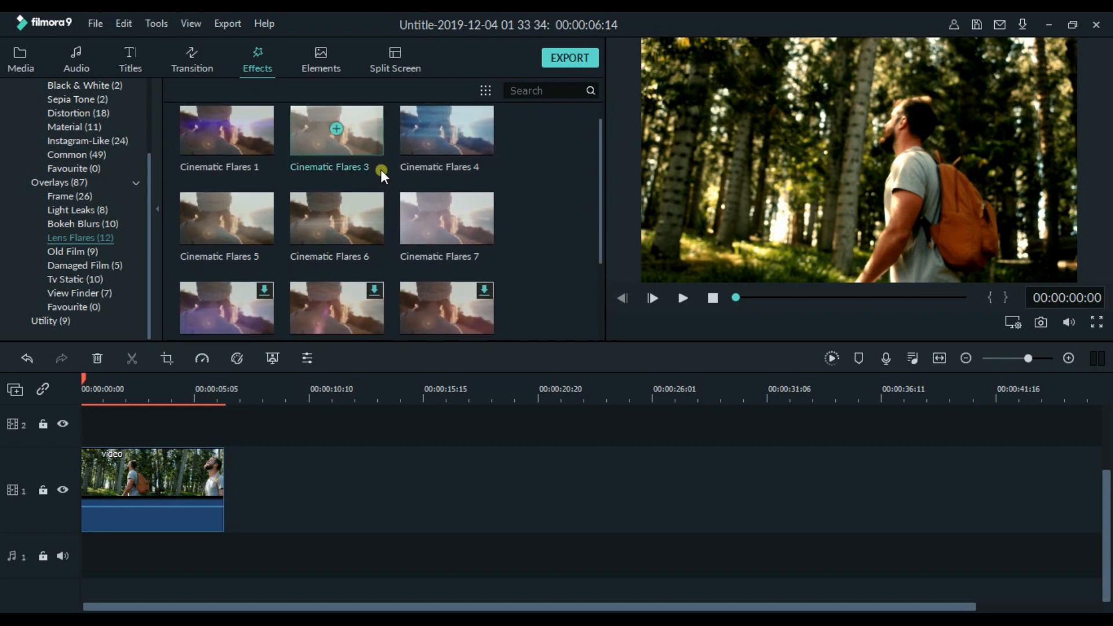
{"action": "left_click_drag", "start_coordinate": [335, 130], "coordinate": [165, 431]}
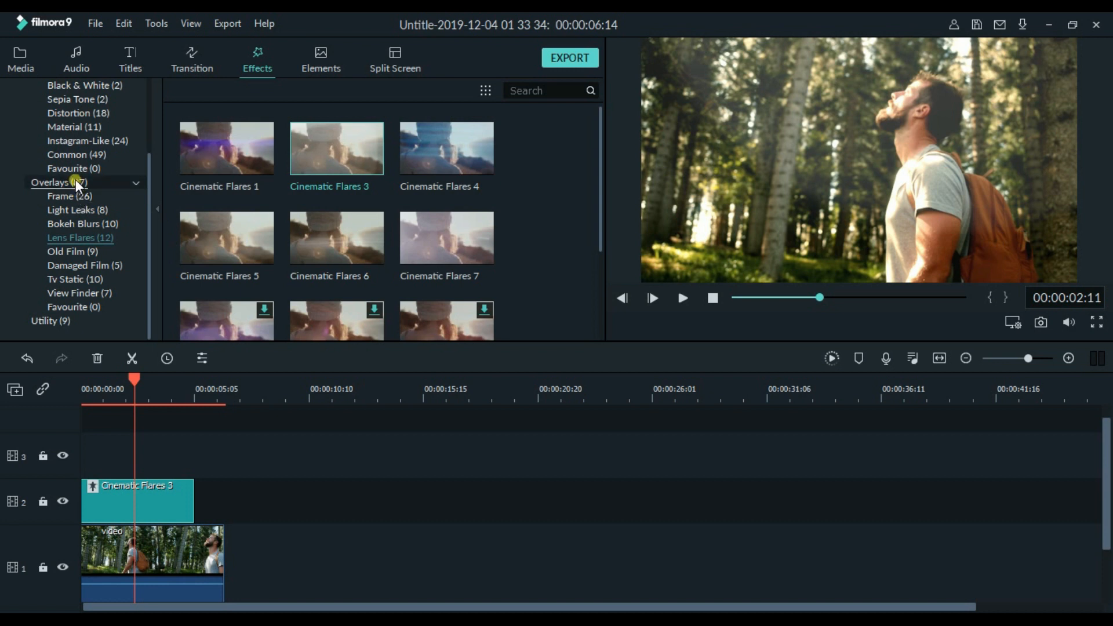
Step: Add Cinema 21:9 bars, stretch both overlays to the forest clip's end, and append the beach clip
{"action": "left_click", "coordinate": [51, 182]}
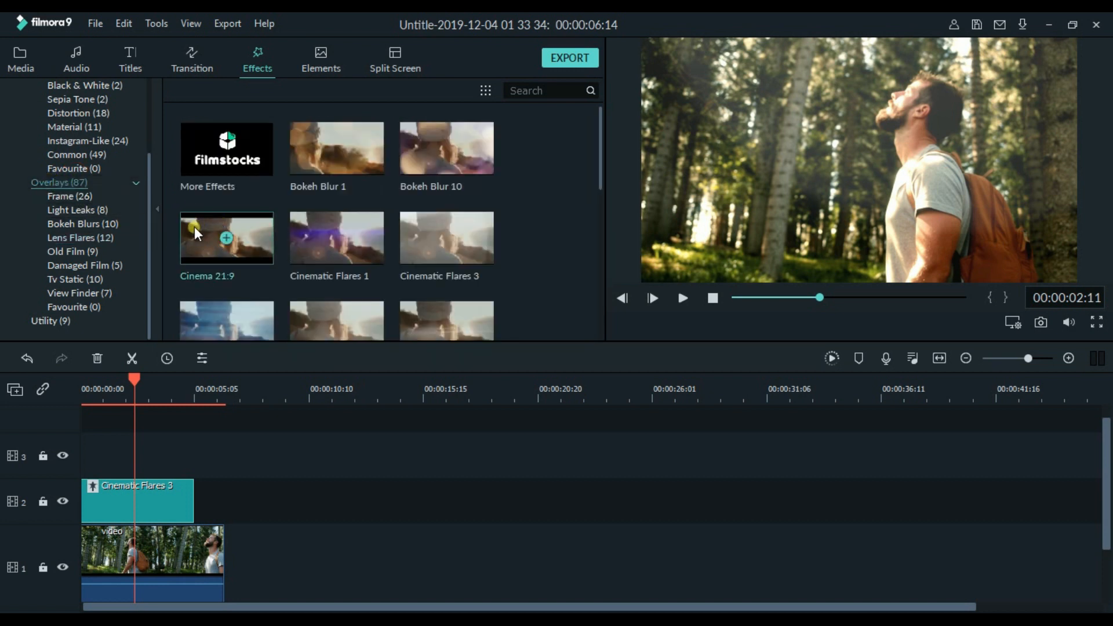
{"action": "left_click_drag", "start_coordinate": [226, 238], "coordinate": [103, 455]}
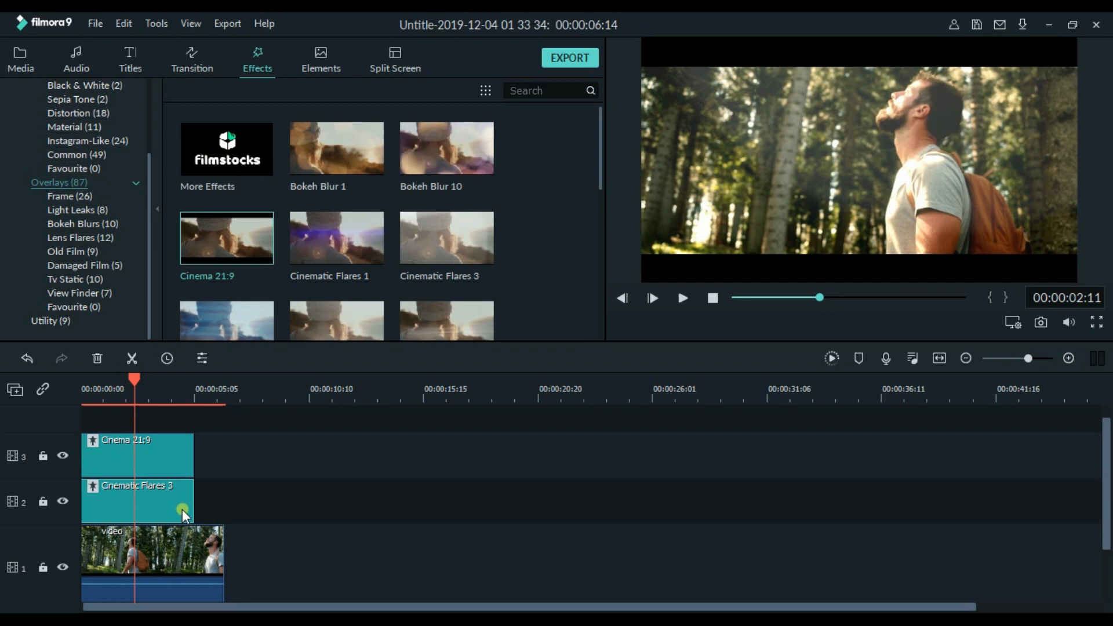
{"action": "left_click_drag", "start_coordinate": [185, 514], "coordinate": [220, 514]}
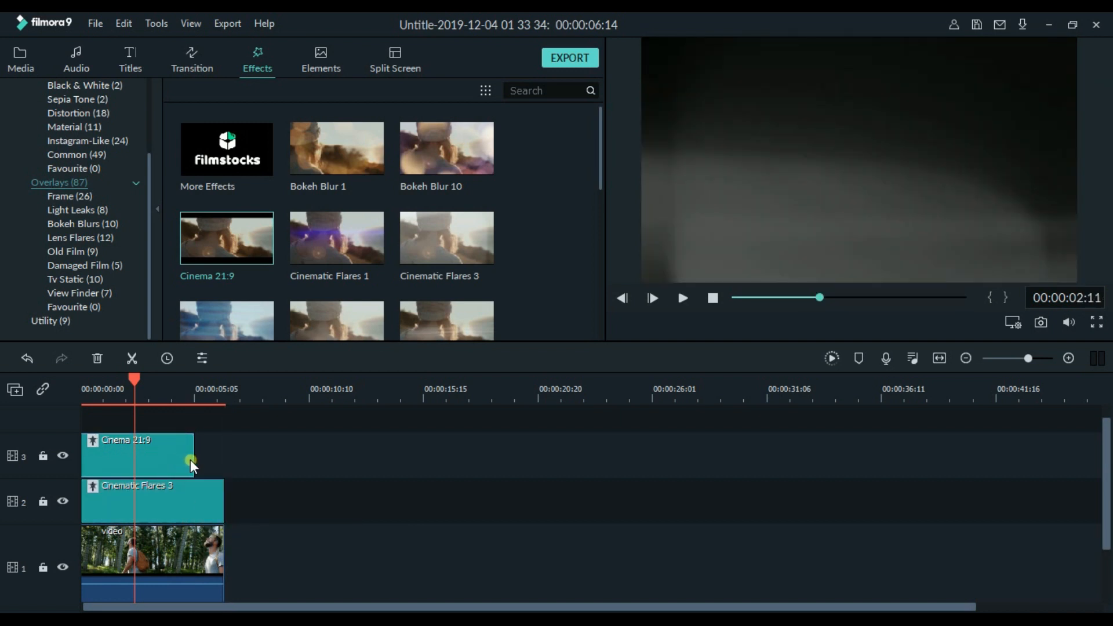
{"action": "left_click_drag", "start_coordinate": [191, 458], "coordinate": [218, 458]}
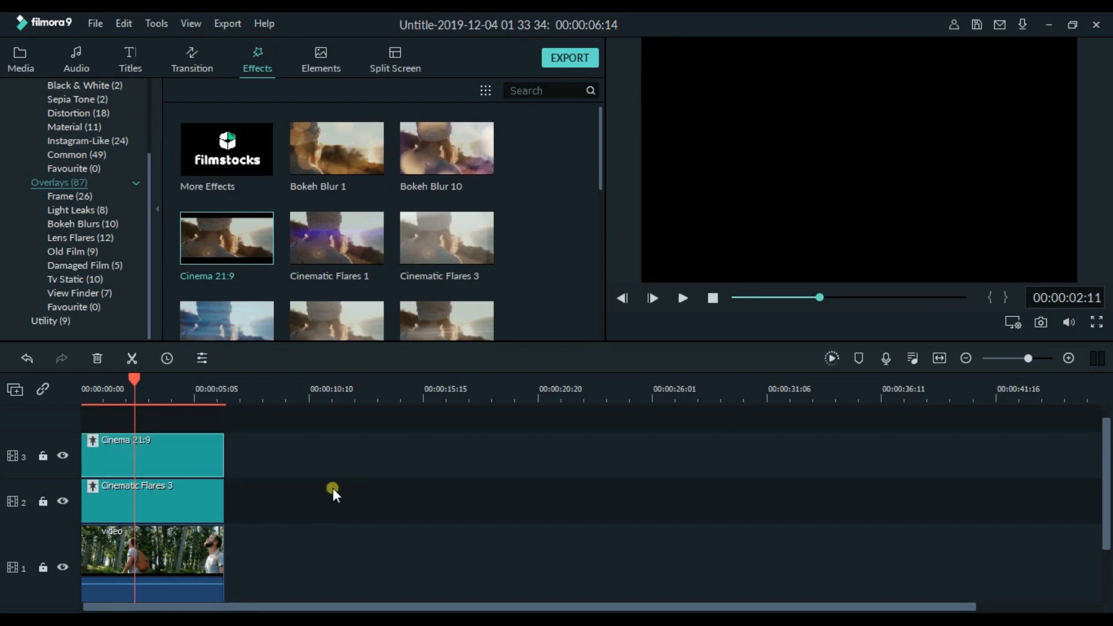
{"action": "left_click", "coordinate": [20, 59]}
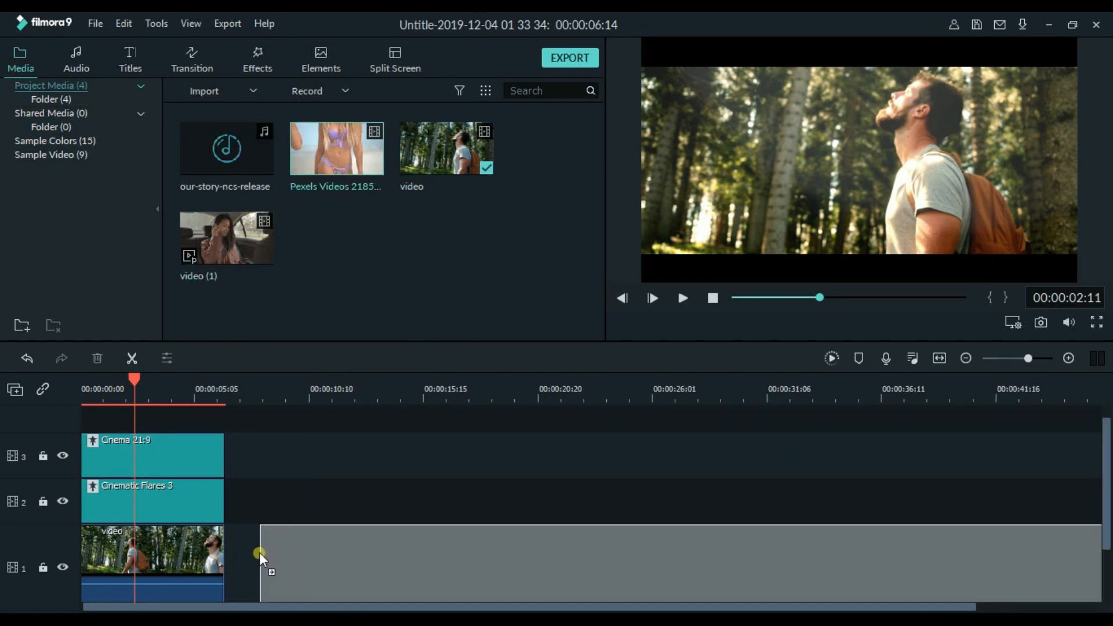
{"action": "left_click_drag", "start_coordinate": [336, 147], "coordinate": [333, 550]}
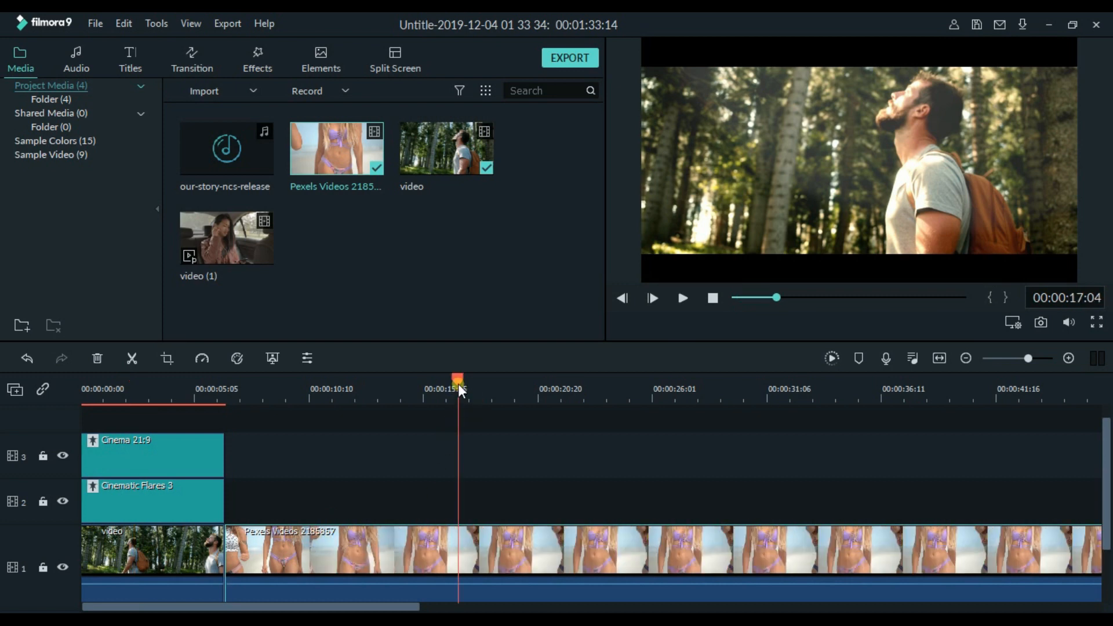
Step: Split the beach clip at about 00:00:14:05 and ripple delete the part after the cut
{"action": "left_click_drag", "start_coordinate": [458, 378], "coordinate": [405, 378]}
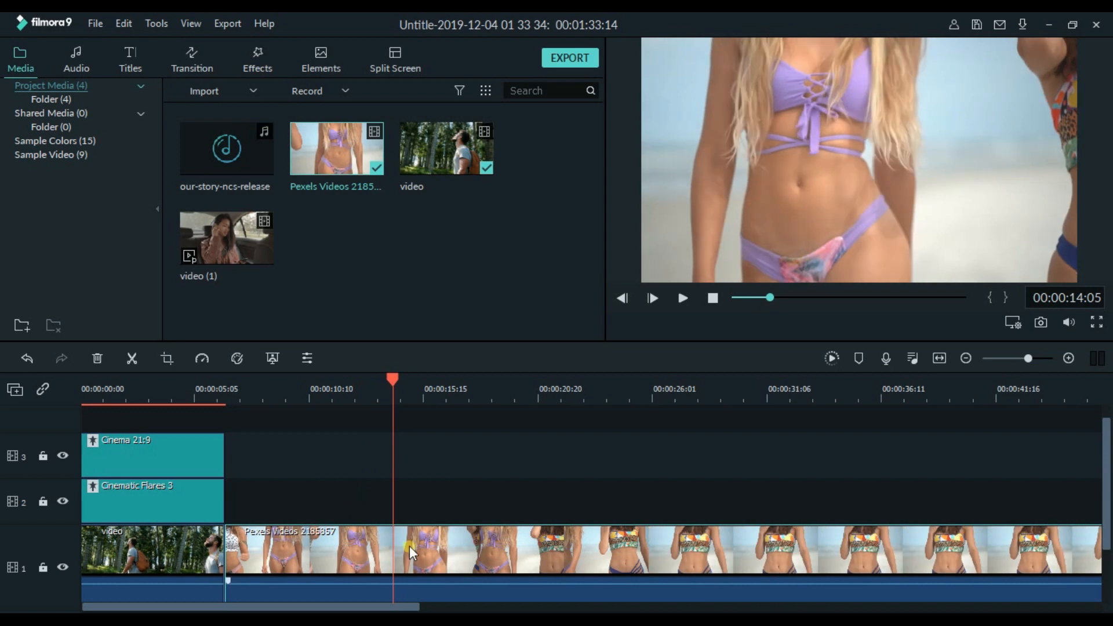
{"action": "left_click", "coordinate": [130, 358]}
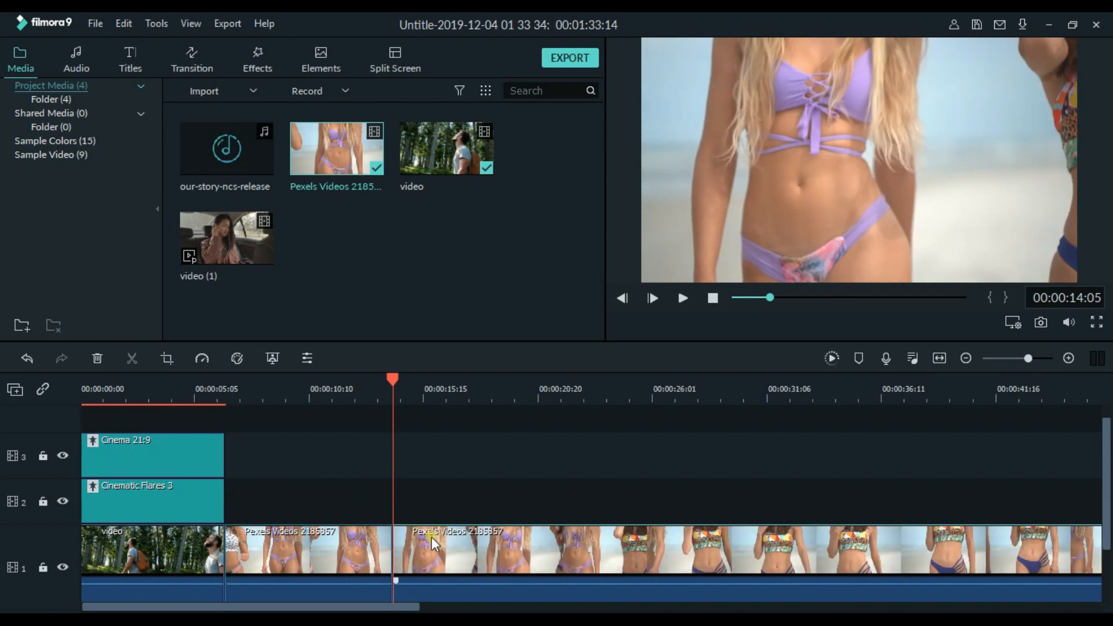
{"action": "right_click", "coordinate": [434, 543]}
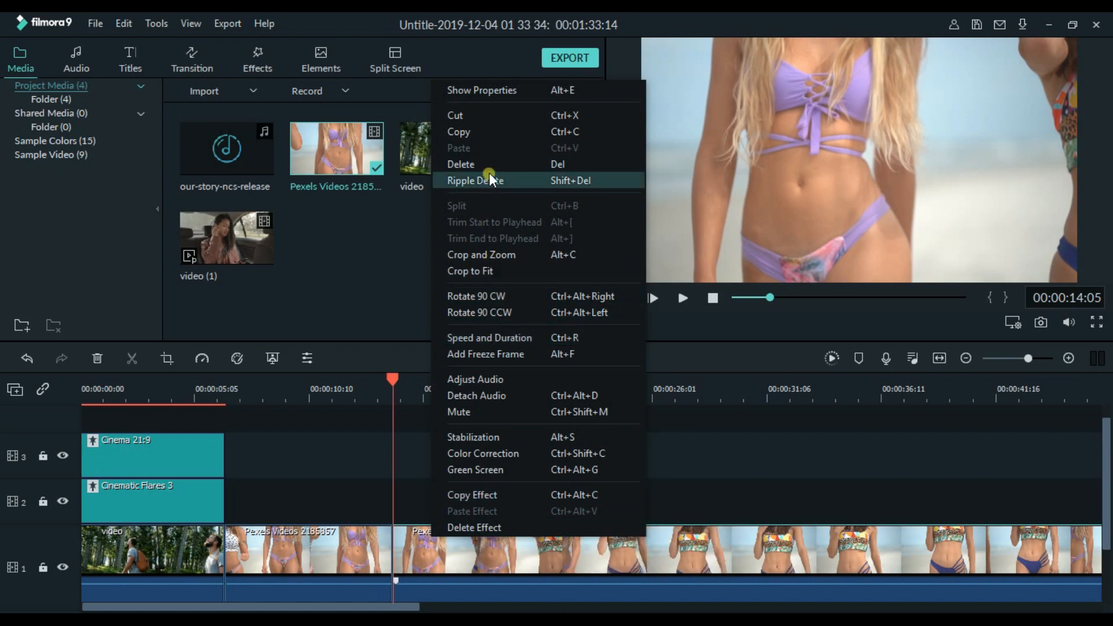
{"action": "left_click", "coordinate": [474, 180]}
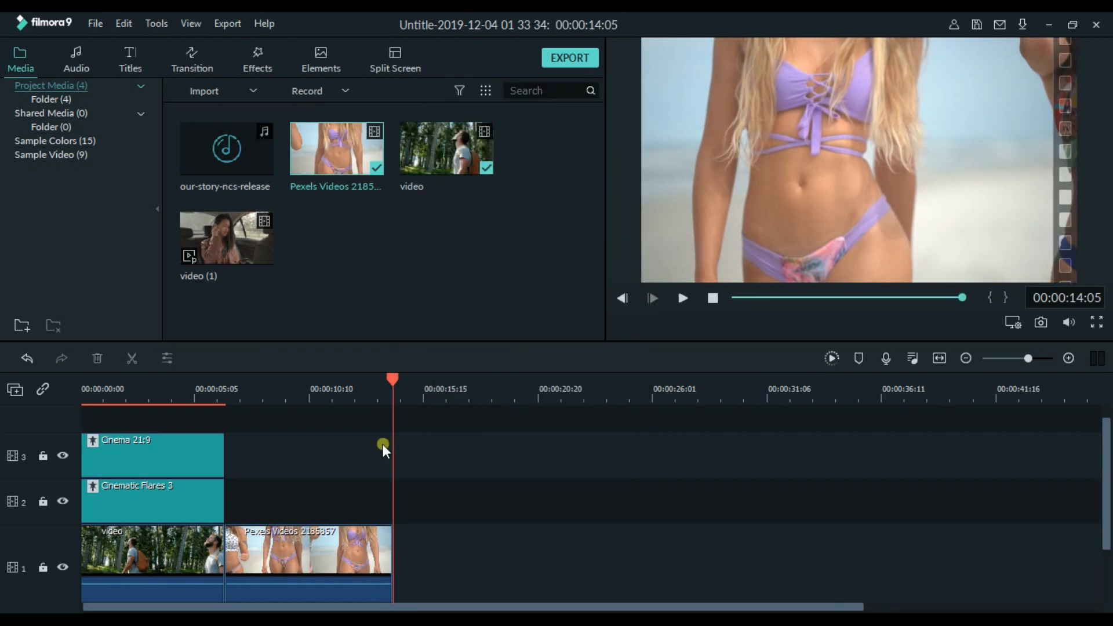
{"action": "left_click", "coordinate": [309, 553]}
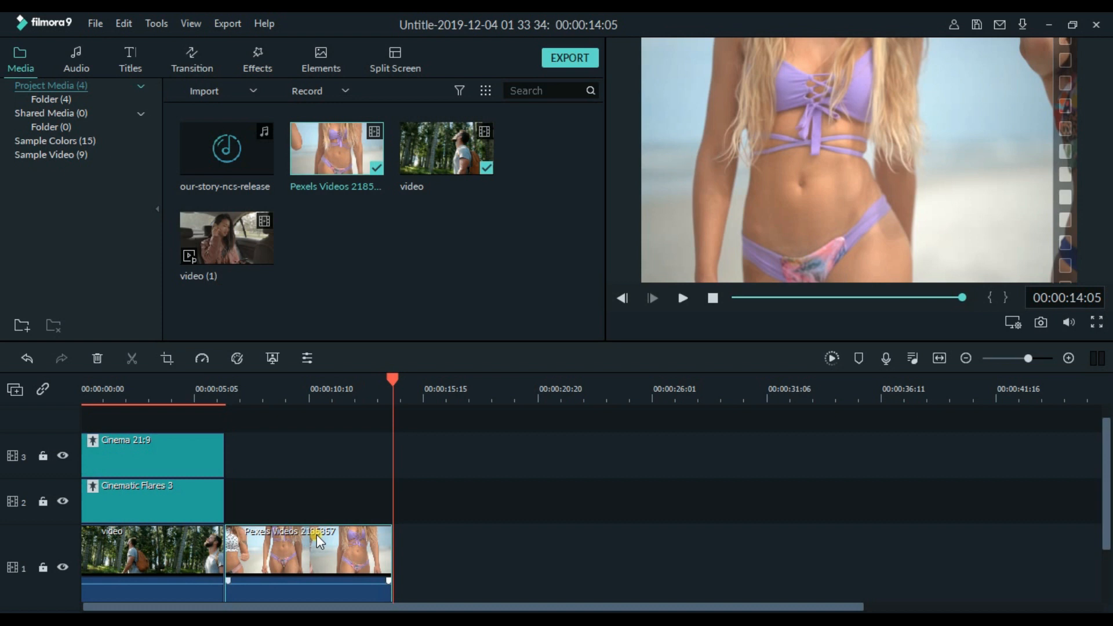
Step: Set the beach clip to 0.5x slow motion and trim its end back to the playhead
{"action": "left_click", "coordinate": [201, 357]}
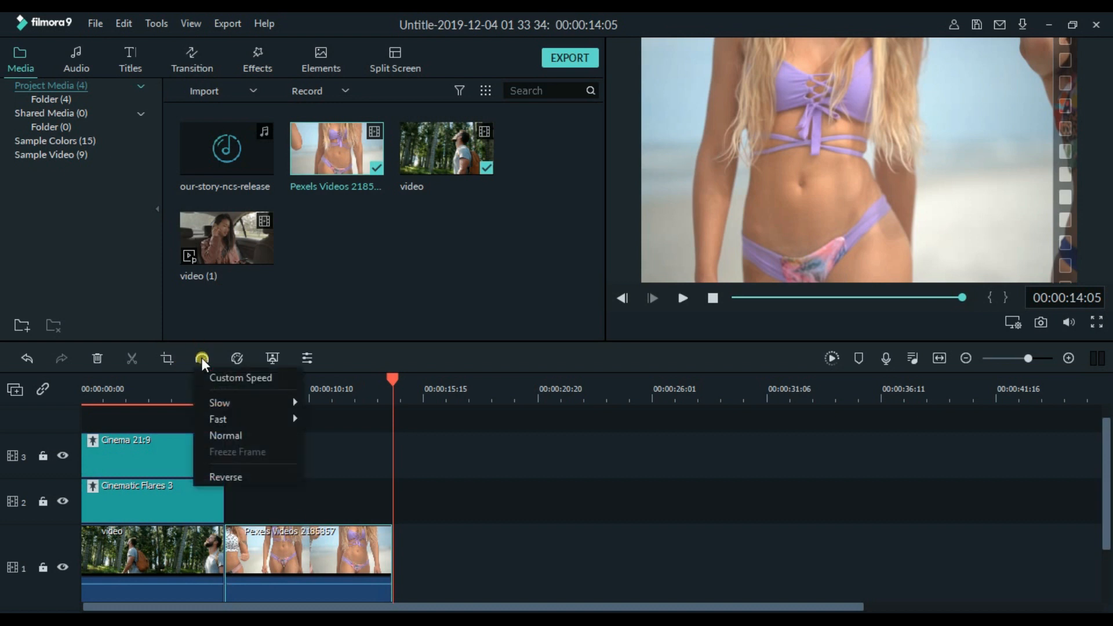
{"action": "mouse_move", "coordinate": [220, 402]}
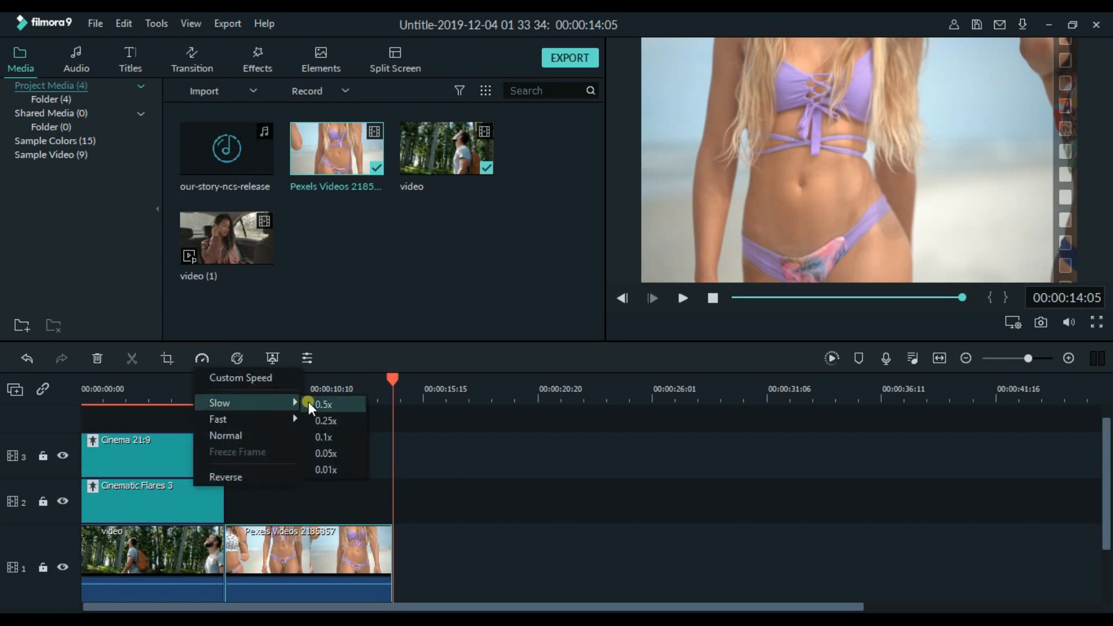
{"action": "left_click", "coordinate": [323, 404]}
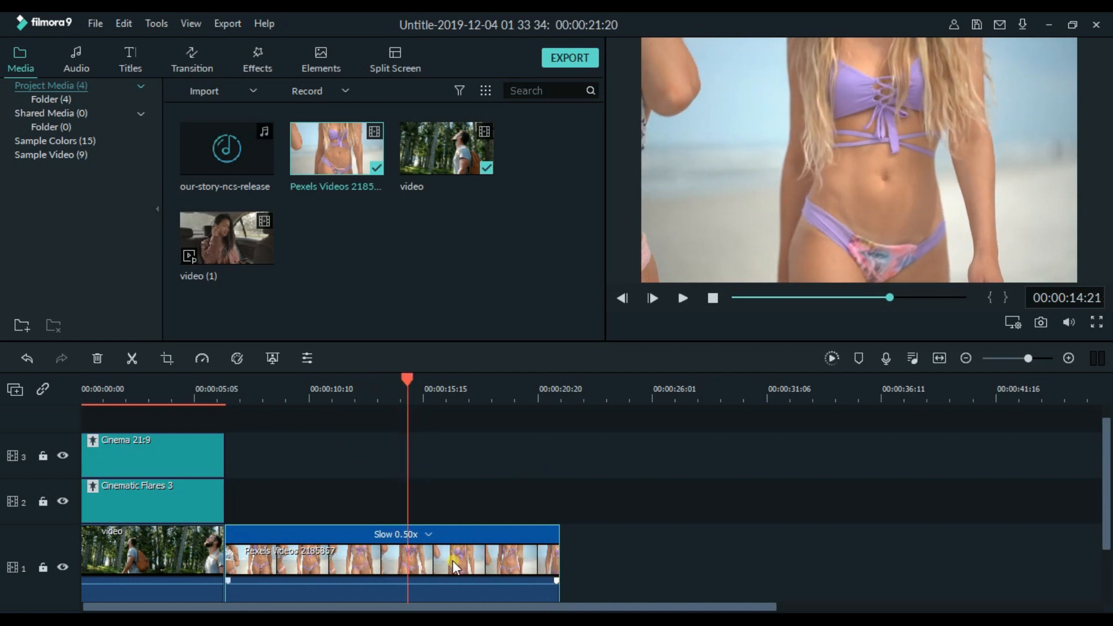
{"action": "left_click", "coordinate": [131, 358]}
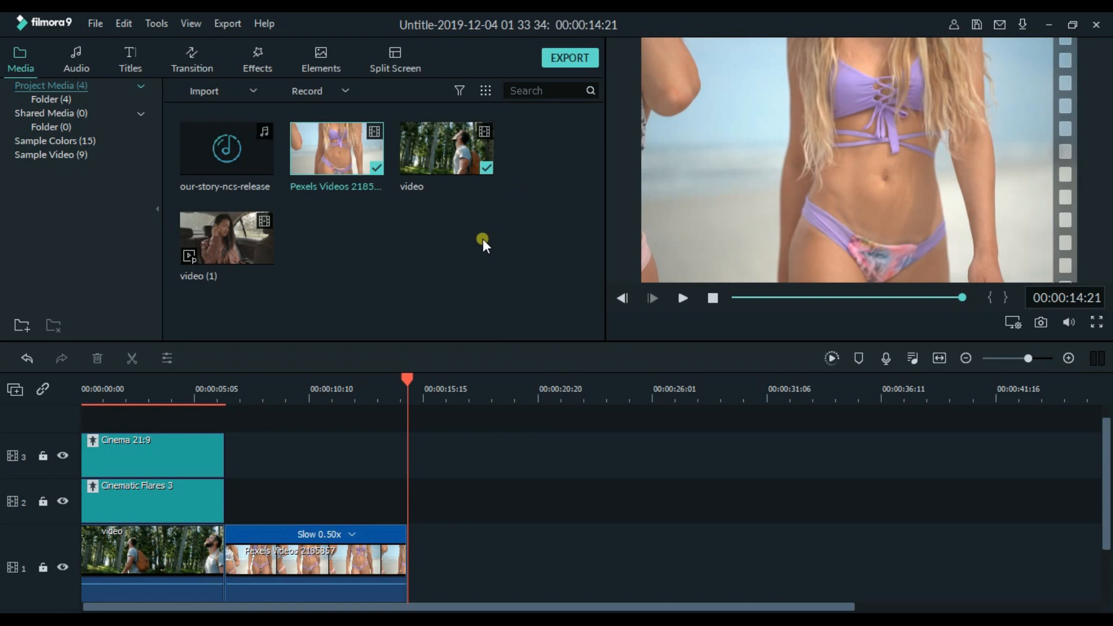
Step: Open the beach clip's properties and raise its Auto Enhance amount to 70
{"action": "right_click", "coordinate": [355, 557]}
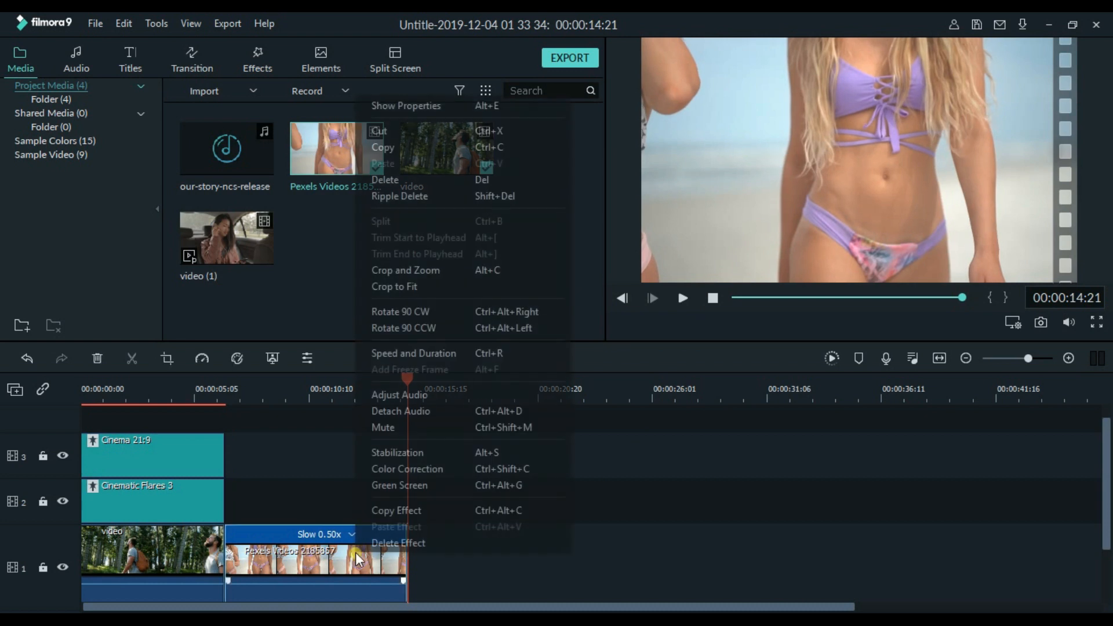
{"action": "left_click", "coordinate": [407, 468]}
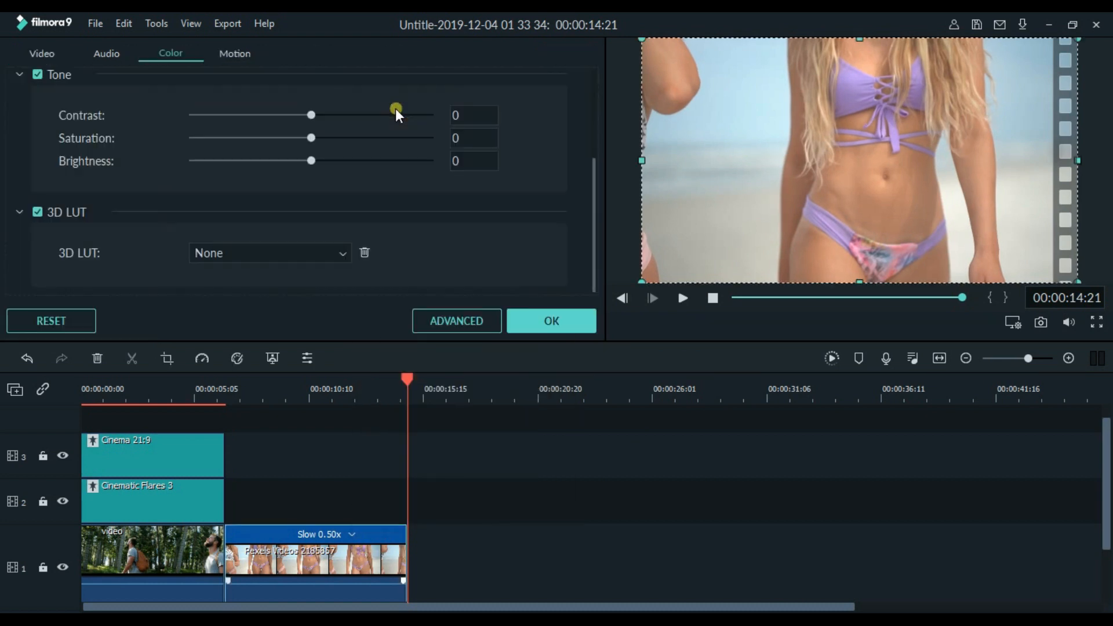
{"action": "left_click", "coordinate": [41, 53]}
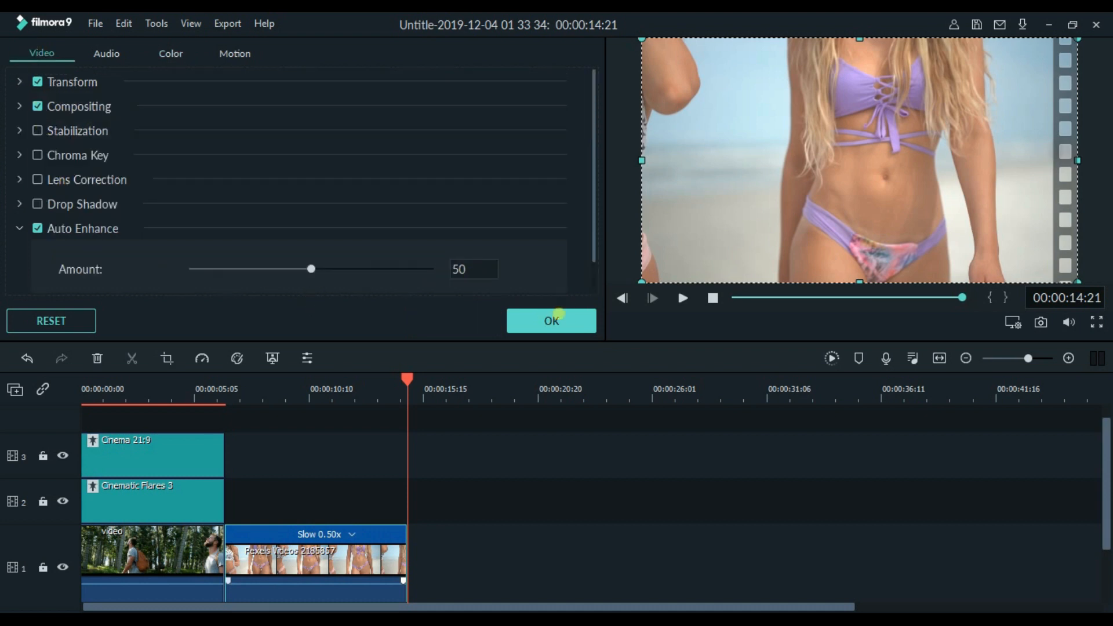
{"action": "left_click", "coordinate": [38, 227]}
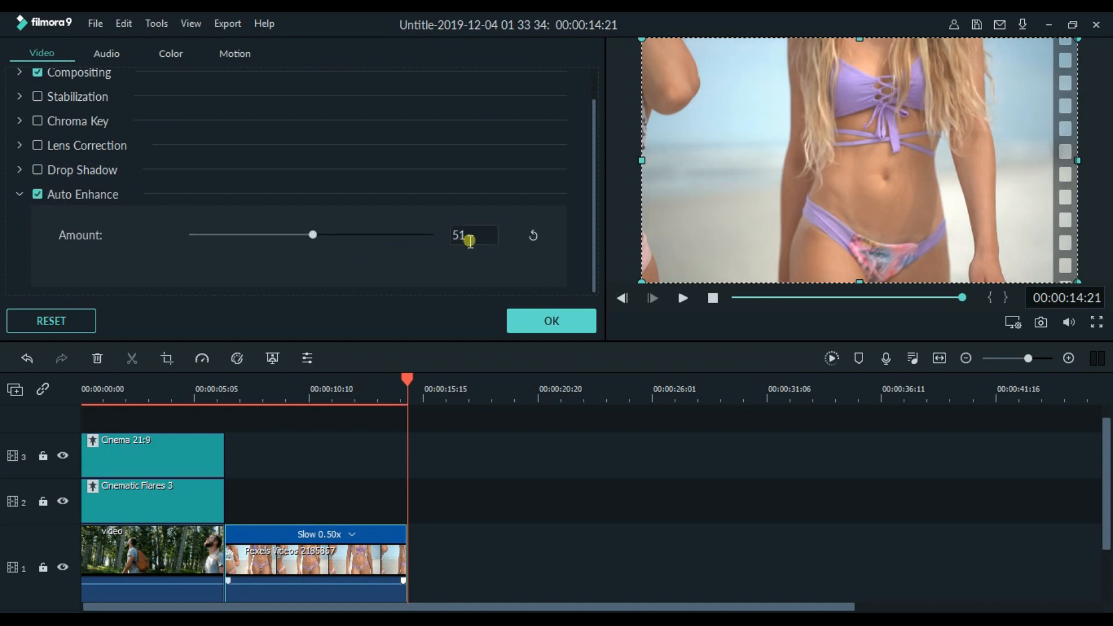
{"action": "left_click_drag", "start_coordinate": [313, 234], "coordinate": [358, 235]}
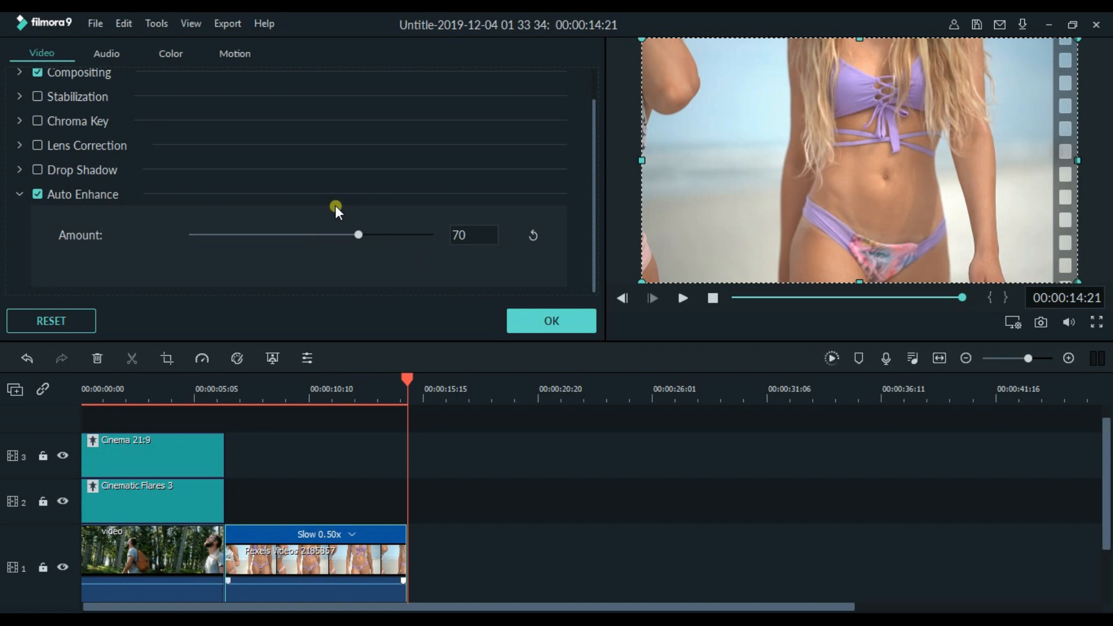
{"action": "left_click", "coordinate": [170, 53]}
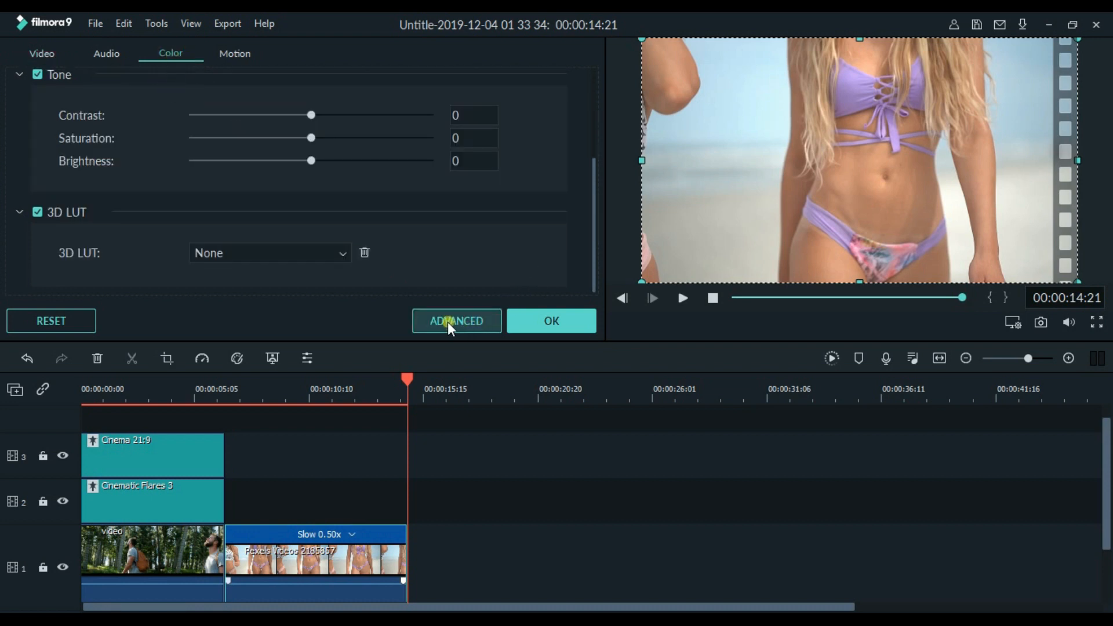
Step: In Advanced Color Correction, apply the 007 Series LUT and warm the beach clip's temperature
{"action": "left_click", "coordinate": [455, 320]}
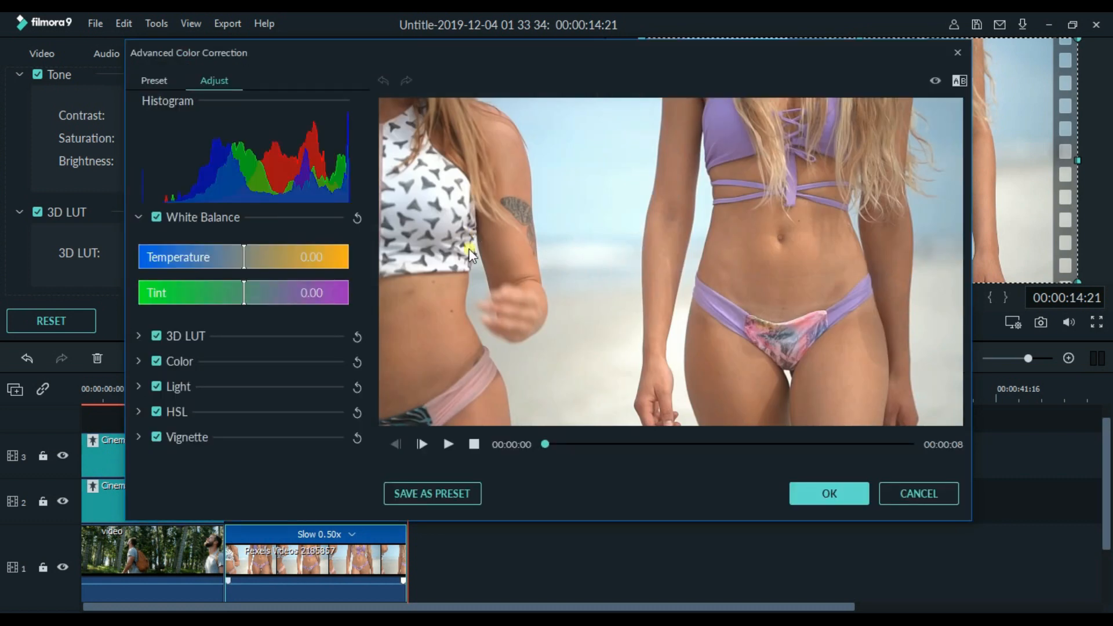
{"action": "left_click", "coordinate": [139, 336]}
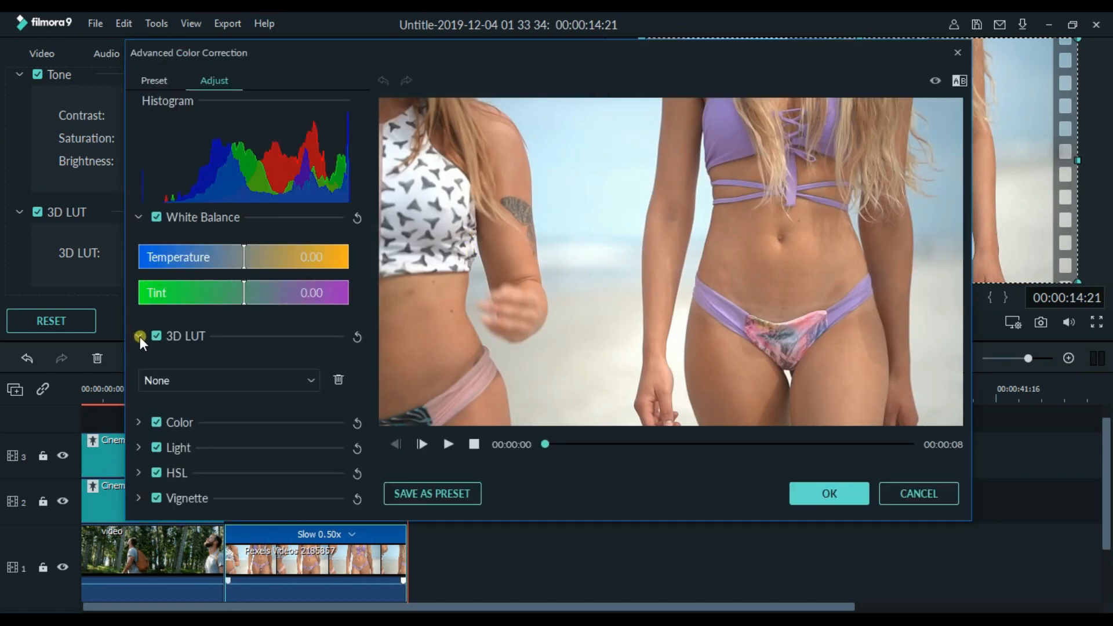
{"action": "left_click", "coordinate": [229, 380]}
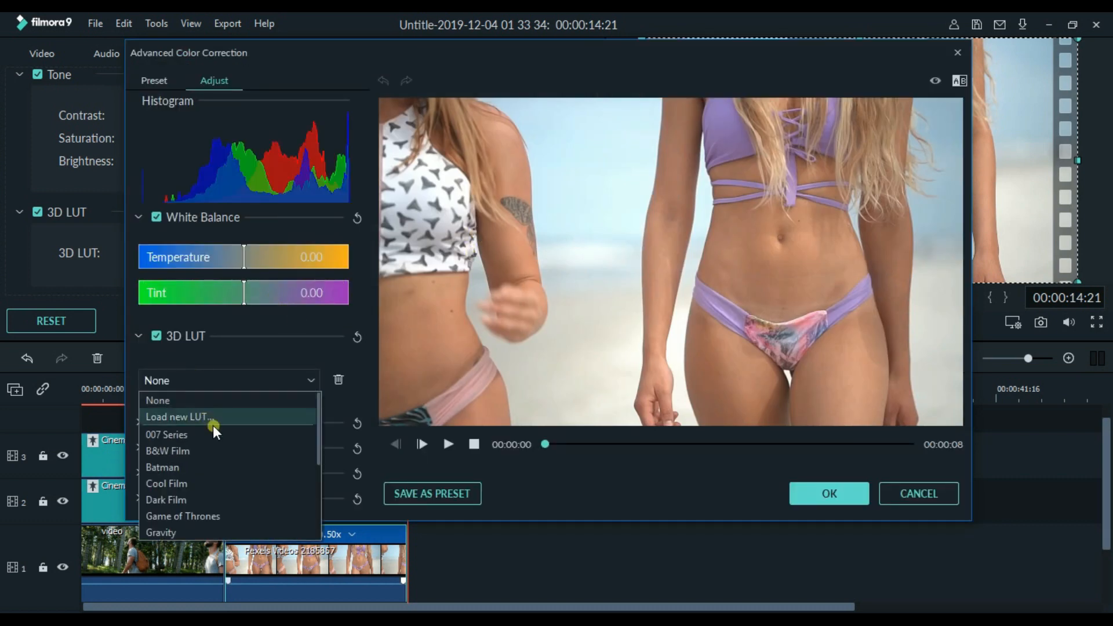
{"action": "left_click", "coordinate": [166, 434]}
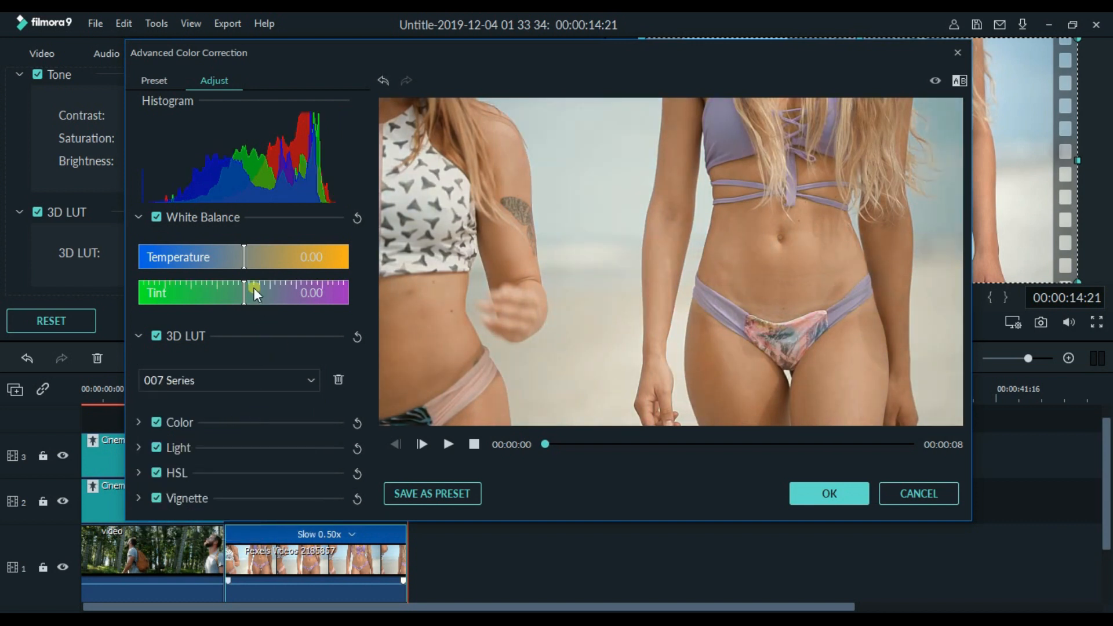
{"action": "left_click_drag", "start_coordinate": [244, 257], "coordinate": [259, 256]}
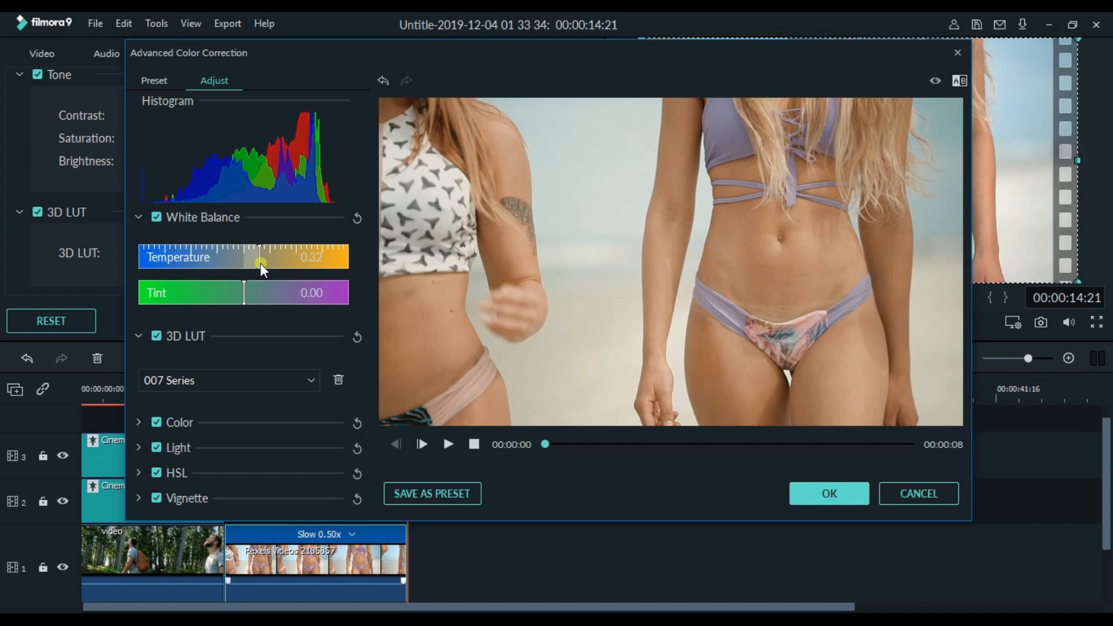
{"action": "left_click_drag", "start_coordinate": [256, 263], "coordinate": [281, 264]}
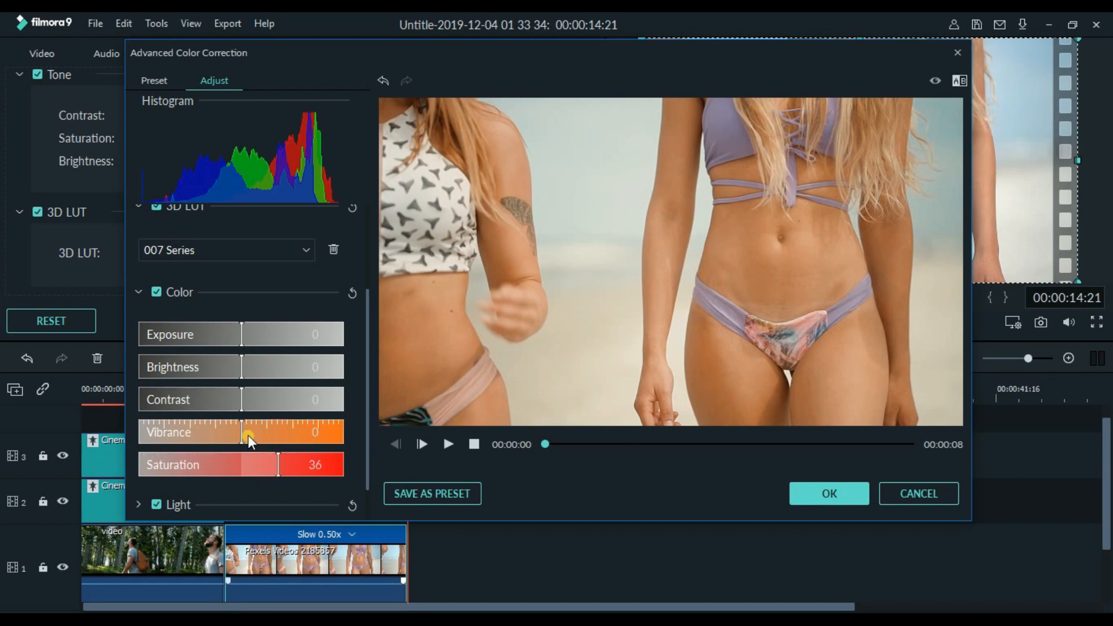
Step: Raise the beach clip's vibrance to 60 and apply the colour correction
{"action": "left_click_drag", "start_coordinate": [245, 432], "coordinate": [277, 432]}
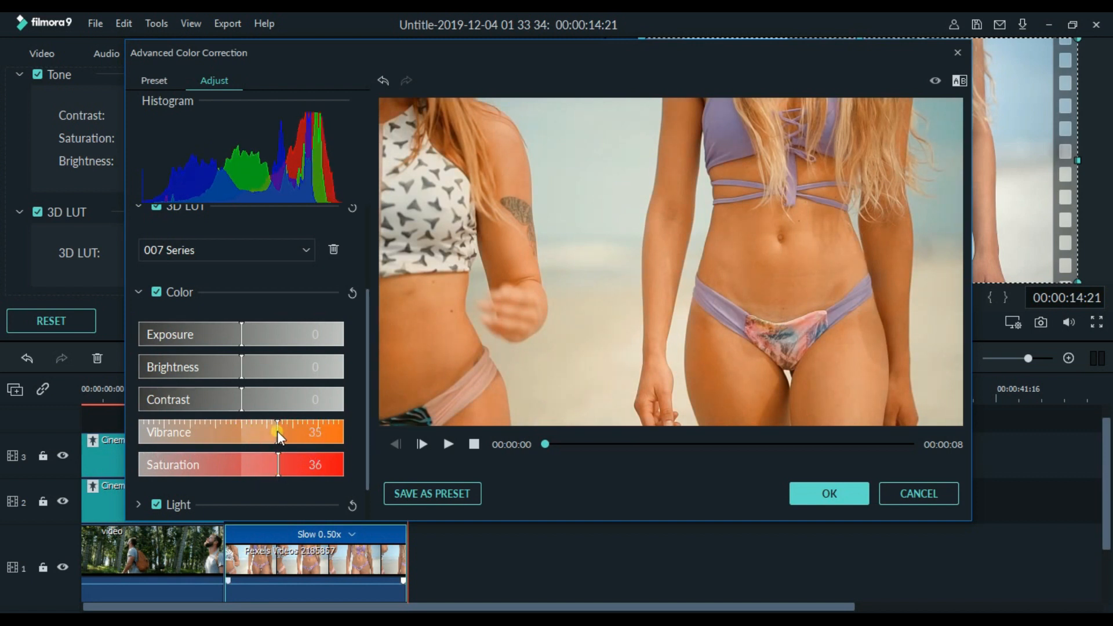
{"action": "left_click_drag", "start_coordinate": [275, 432], "coordinate": [282, 433]}
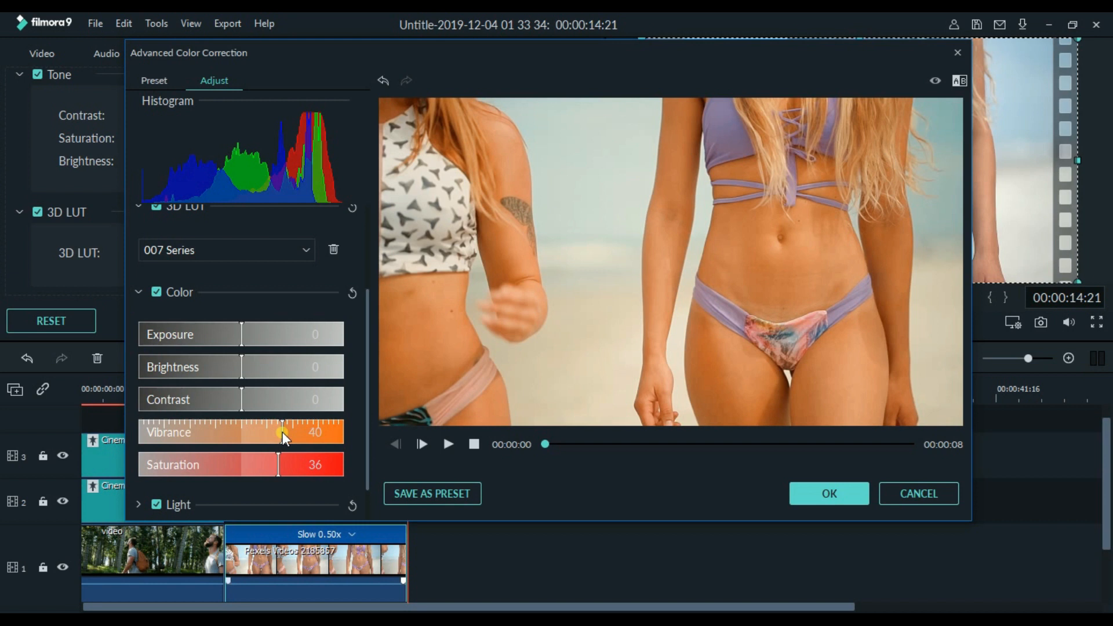
{"action": "left_click_drag", "start_coordinate": [283, 433], "coordinate": [300, 433]}
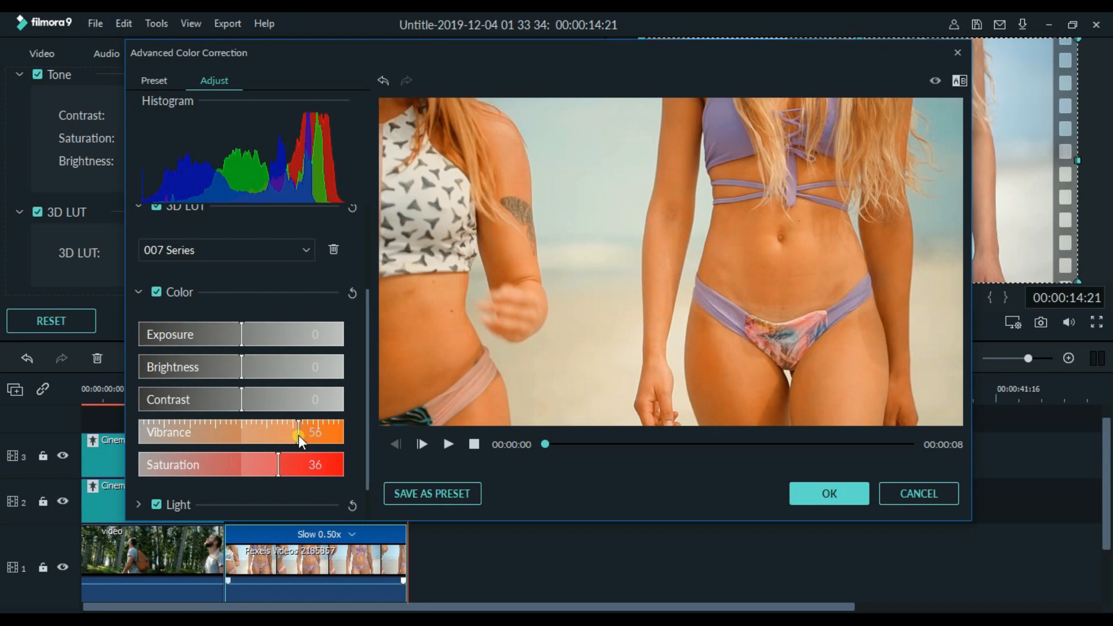
{"action": "left_click_drag", "start_coordinate": [297, 433], "coordinate": [306, 432]}
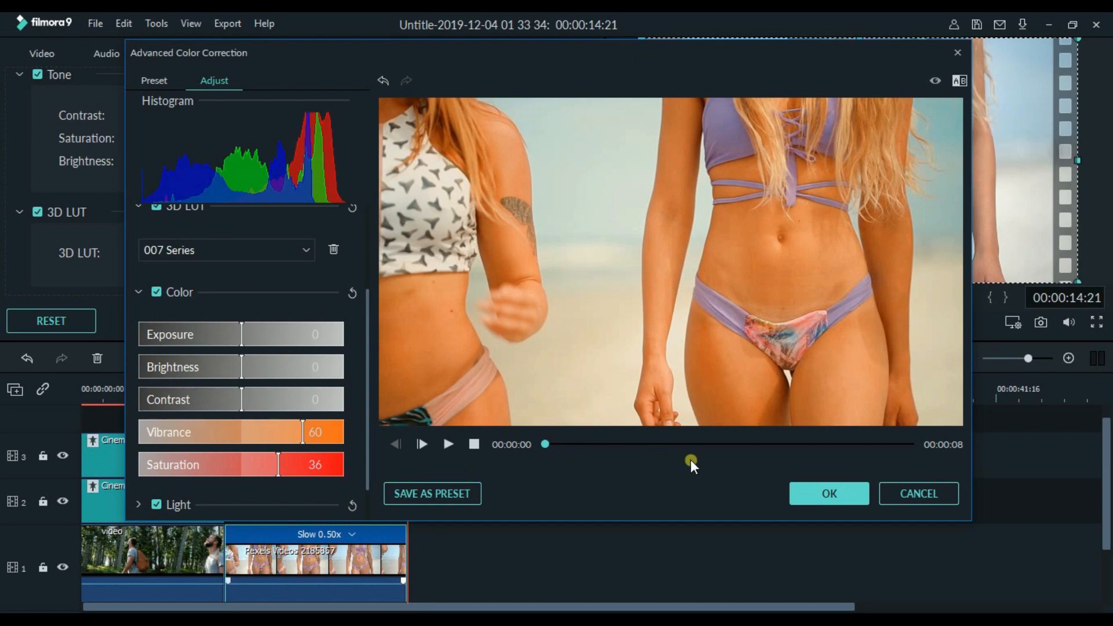
{"action": "left_click", "coordinate": [828, 493]}
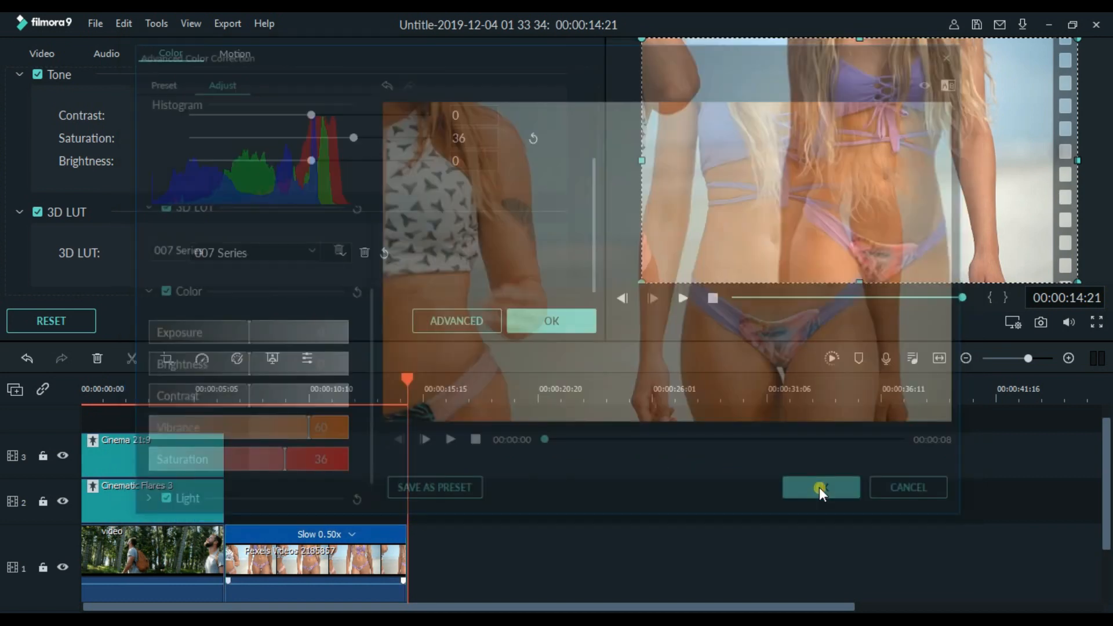
{"action": "left_click", "coordinate": [819, 488]}
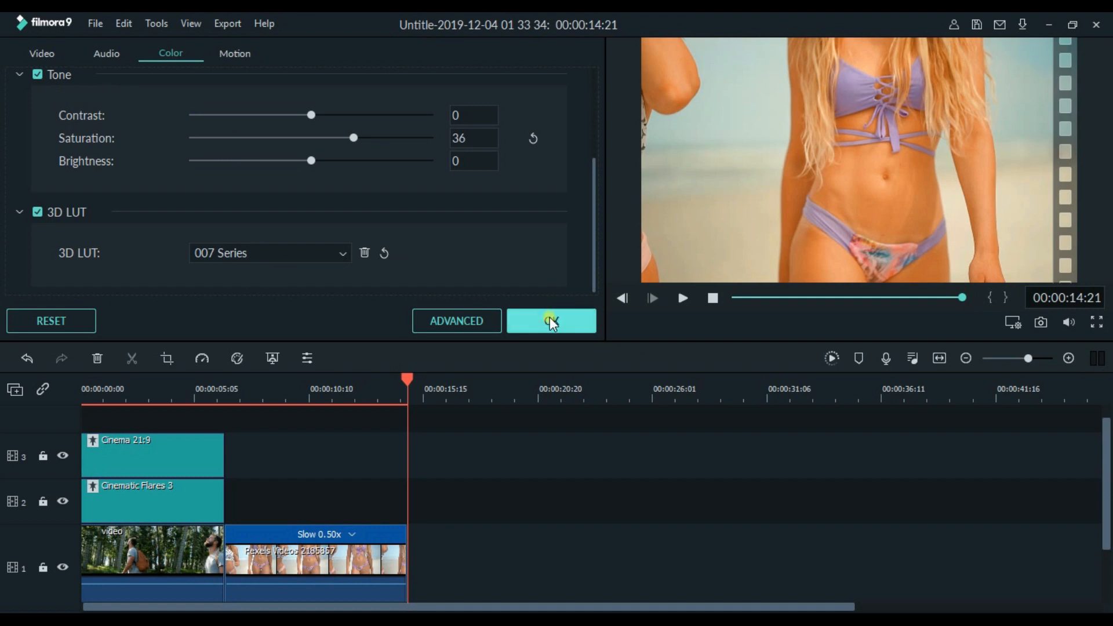
Step: Drop the Aibao filter on track 2 over the beach clip, extending it and the Cinema 21:9 bars to the end
{"action": "left_click", "coordinate": [550, 321]}
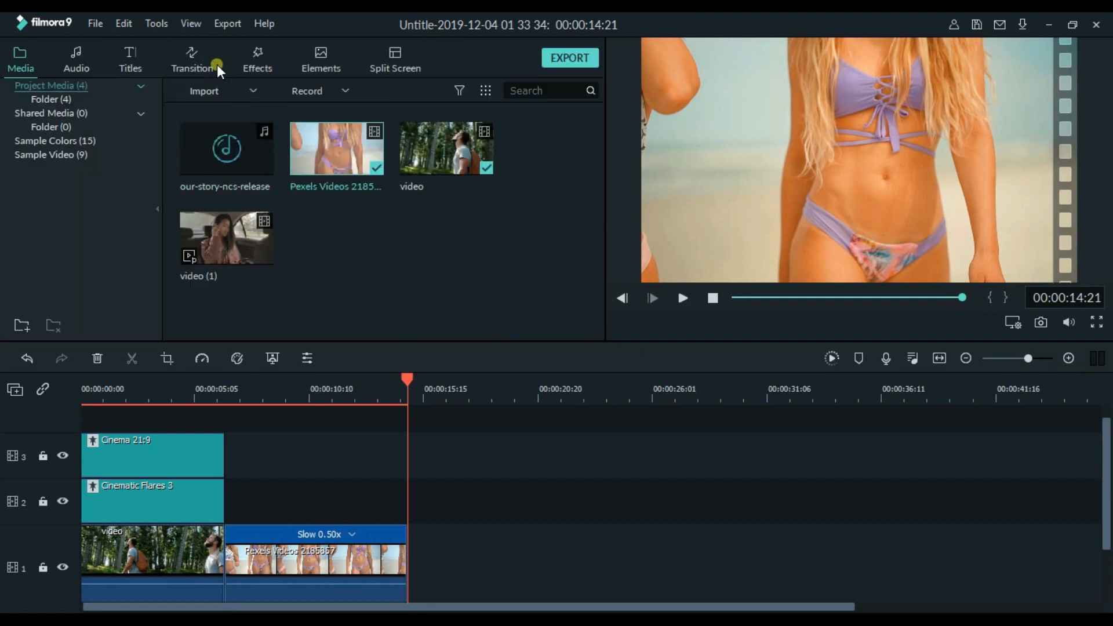
{"action": "left_click", "coordinate": [256, 59]}
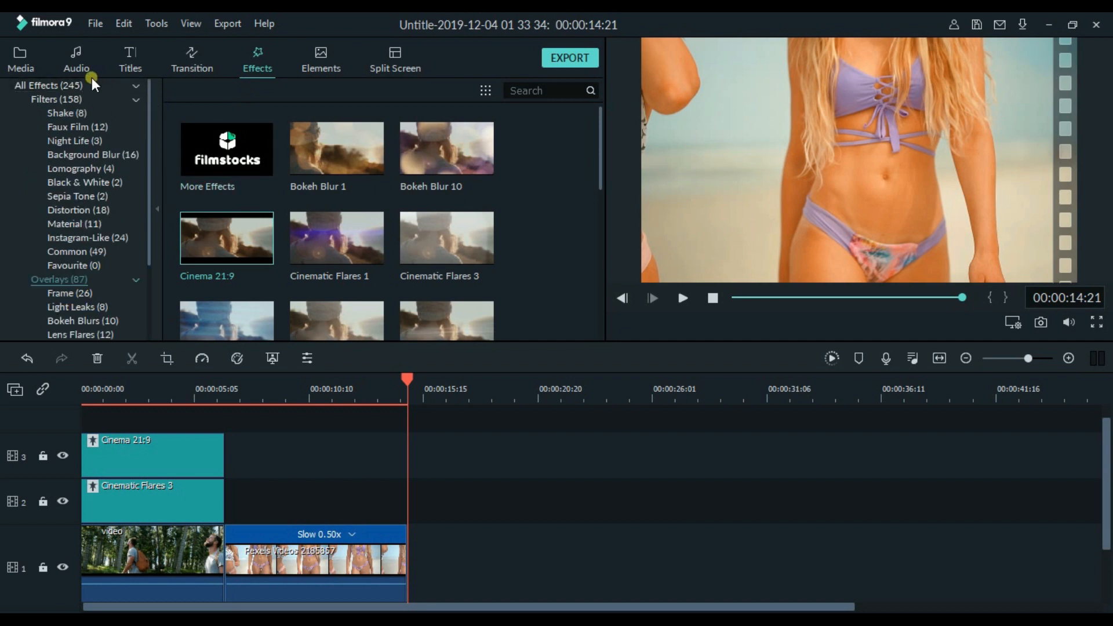
{"action": "left_click", "coordinate": [47, 85]}
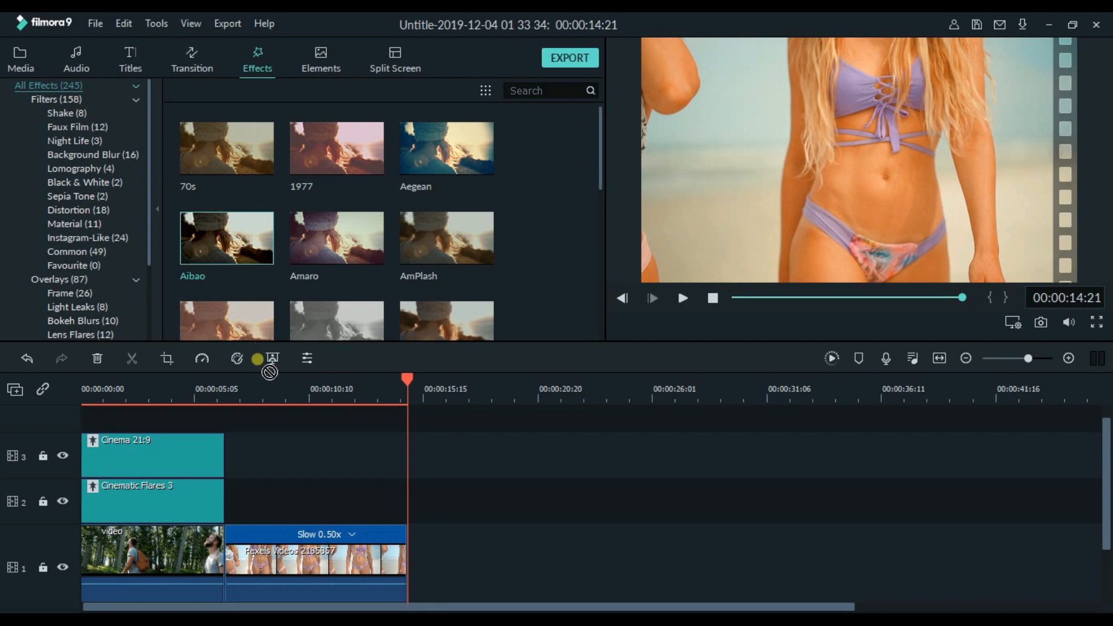
{"action": "left_click_drag", "start_coordinate": [226, 238], "coordinate": [281, 500]}
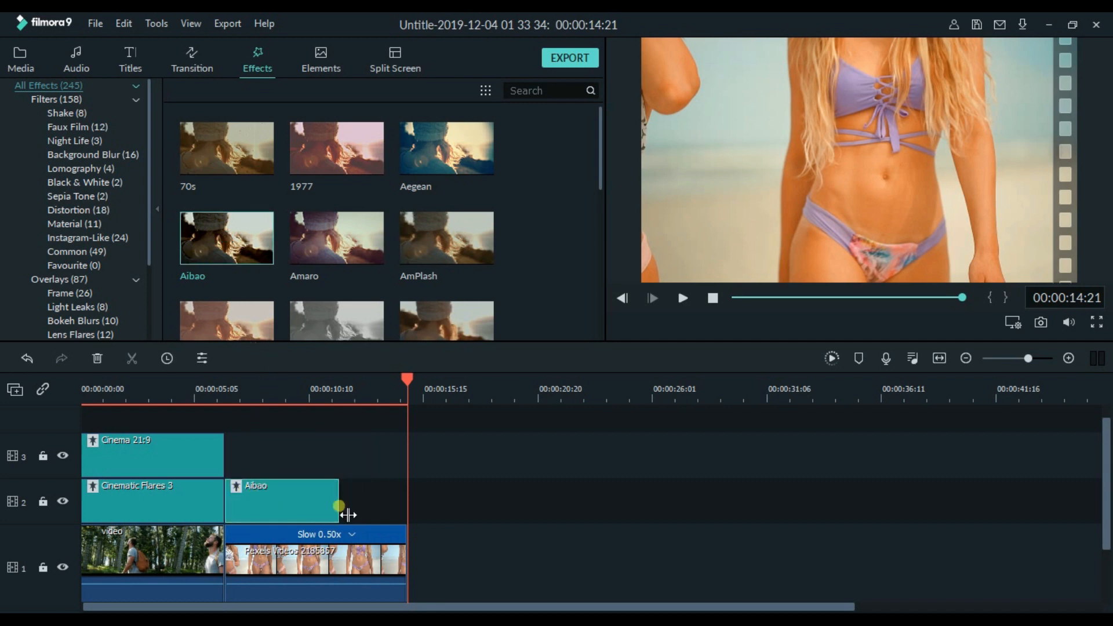
{"action": "left_click_drag", "start_coordinate": [339, 506], "coordinate": [405, 511]}
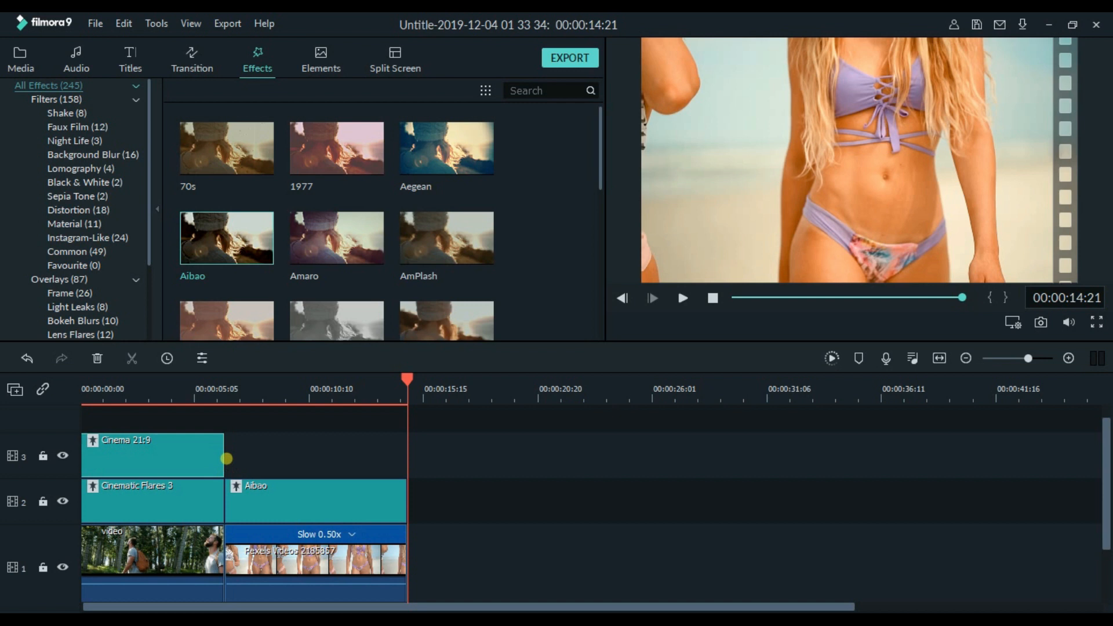
{"action": "left_click_drag", "start_coordinate": [225, 457], "coordinate": [406, 490]}
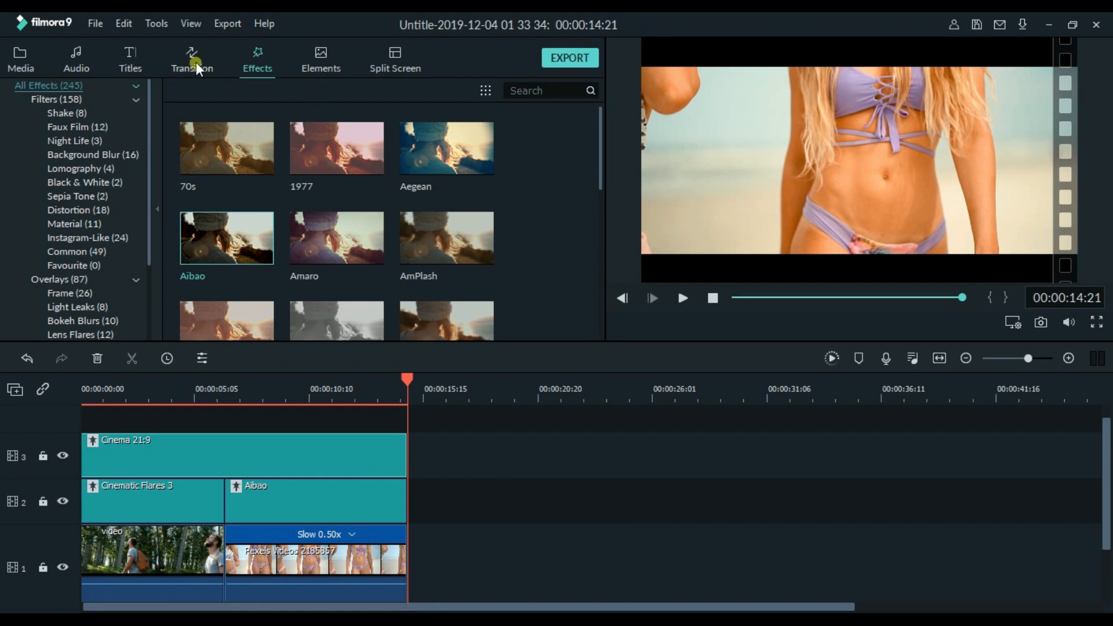
Step: Find Erase Slide among the Slideshow transitions and return the playhead to the start
{"action": "left_click", "coordinate": [192, 60]}
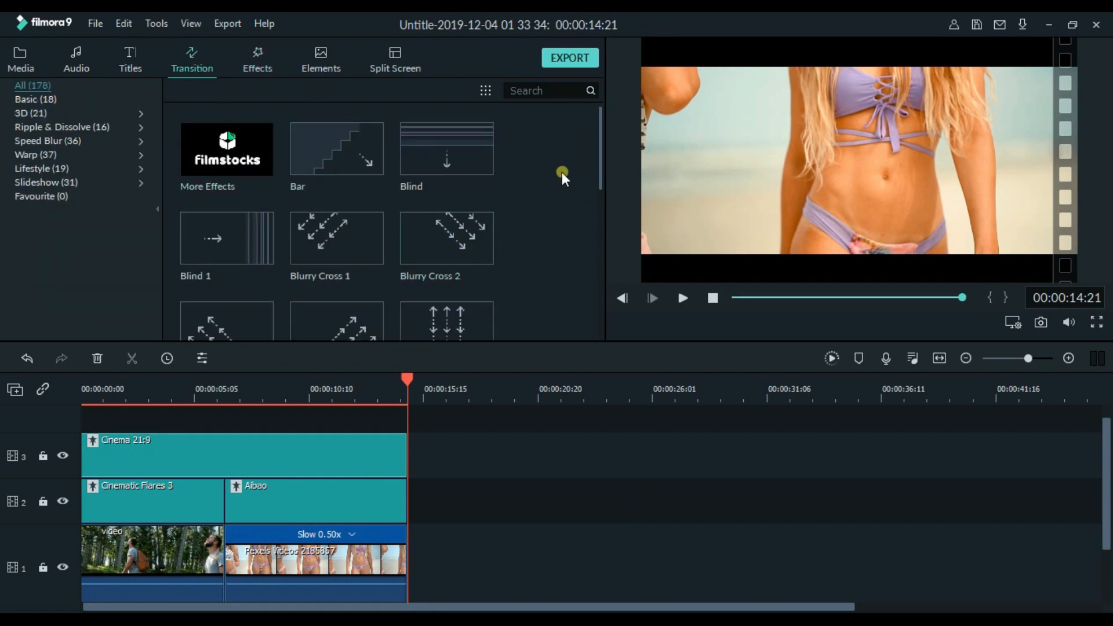
{"action": "left_click", "coordinate": [45, 182]}
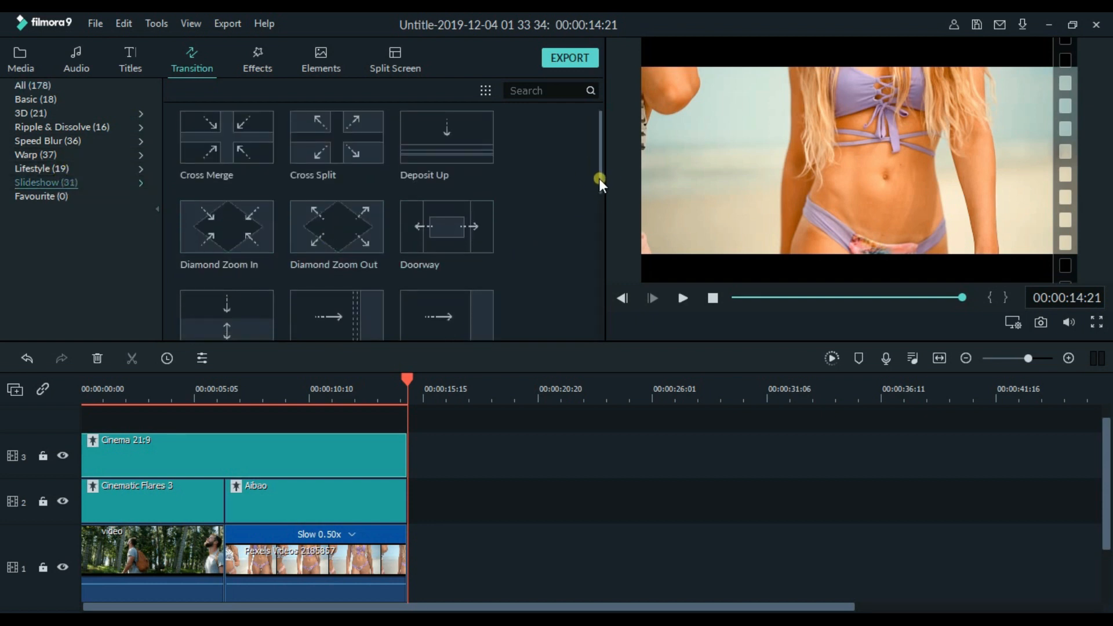
{"action": "scroll", "scroll_direction": "down", "scroll_amount": 3}
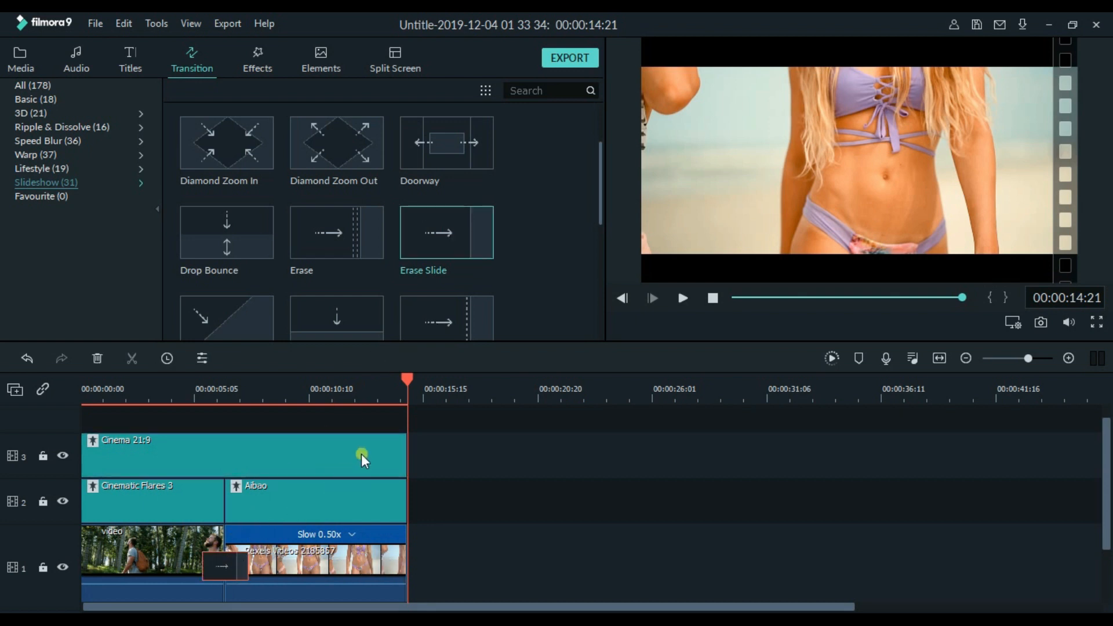
{"action": "left_click", "coordinate": [326, 419]}
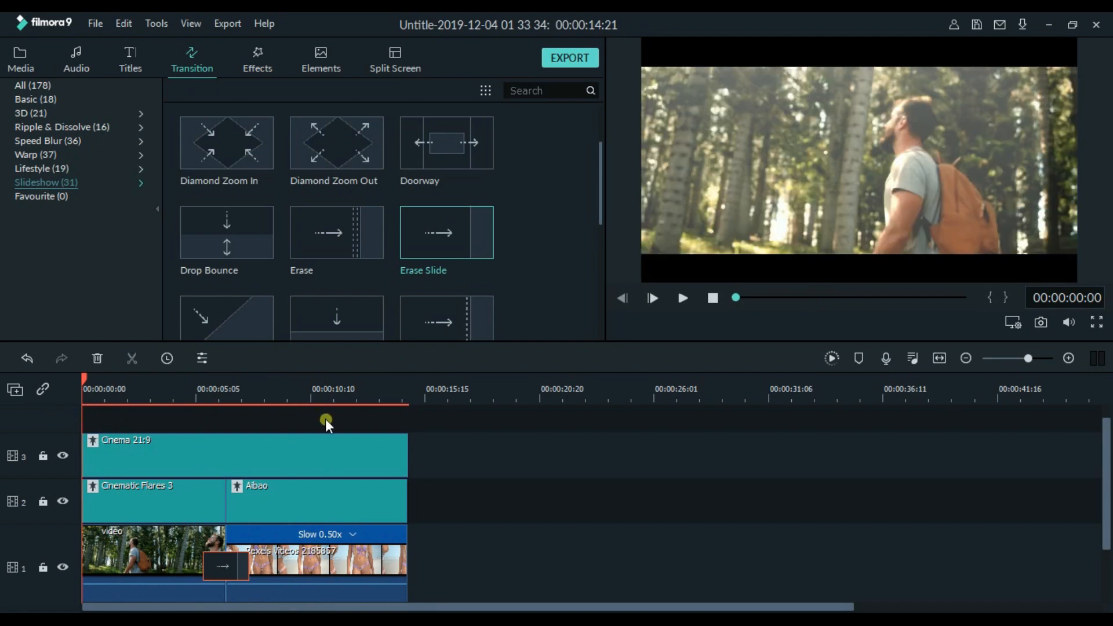
{"action": "left_click", "coordinate": [681, 298]}
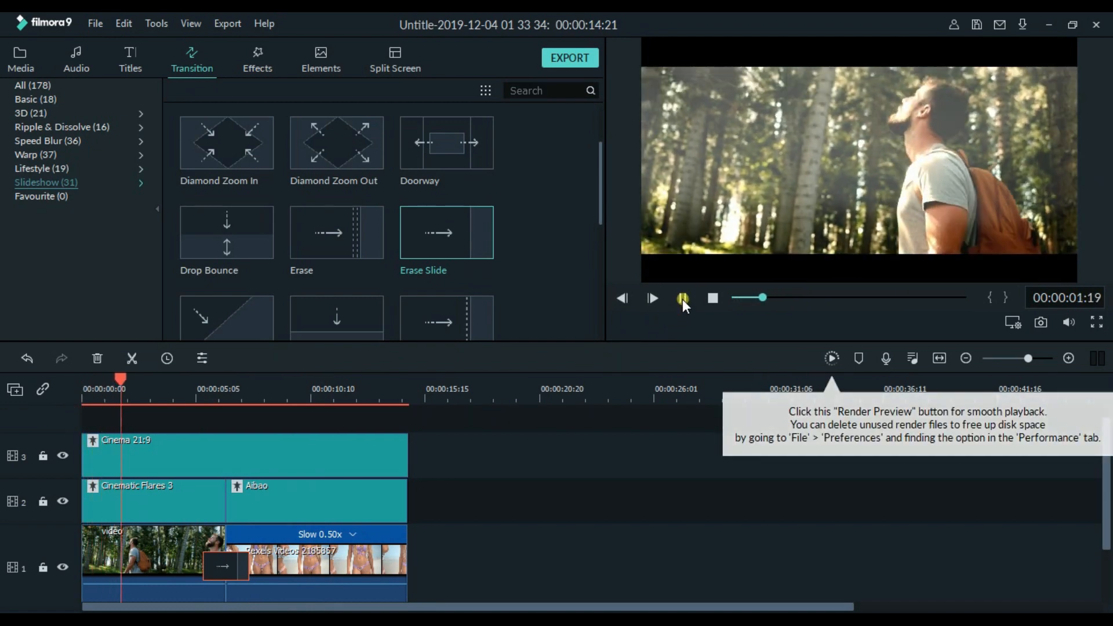
{"action": "left_click", "coordinate": [680, 298]}
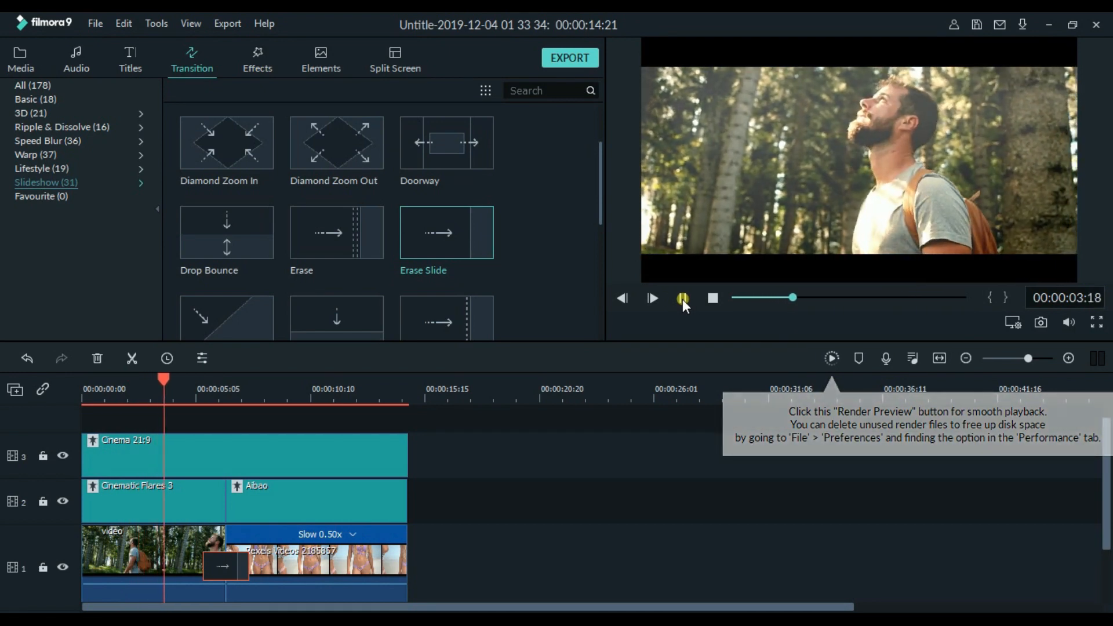